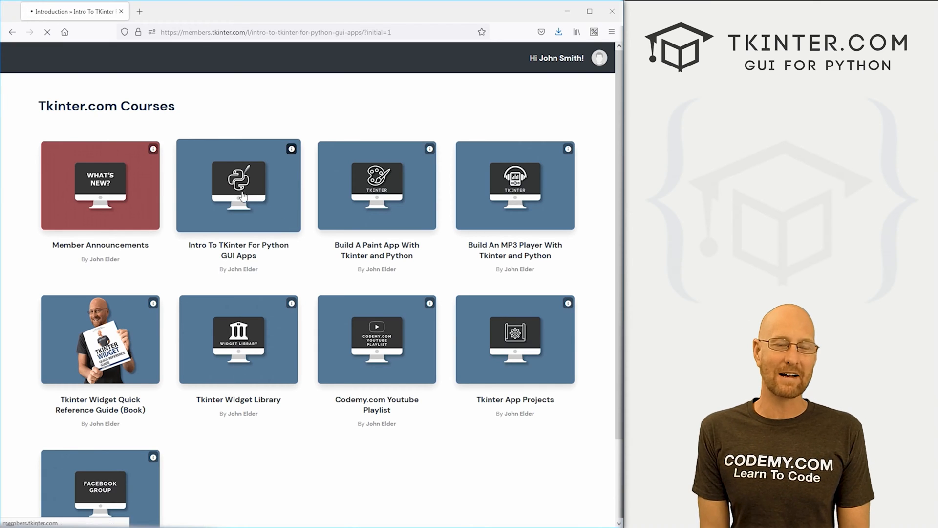
# Open the demo's second window, close it, then quit the demo app.
pyautogui.click(237, 186)
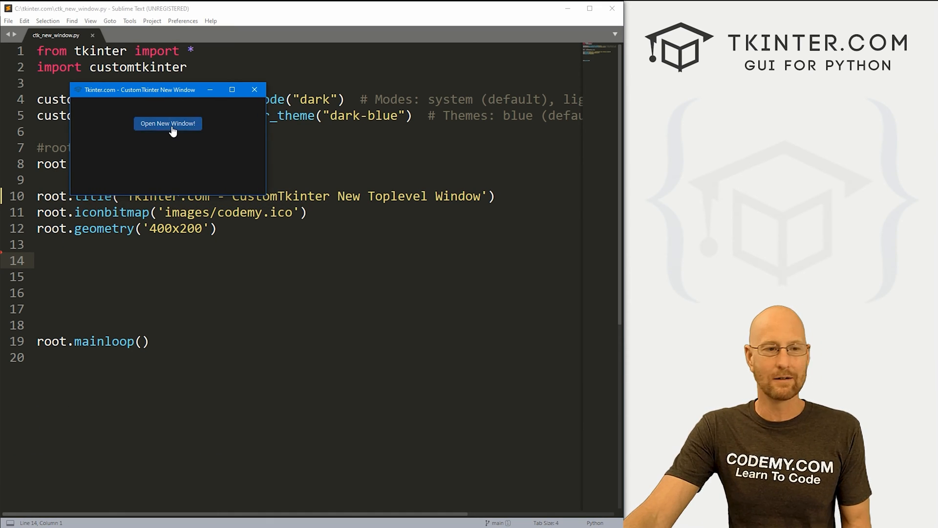
pyautogui.click(167, 123)
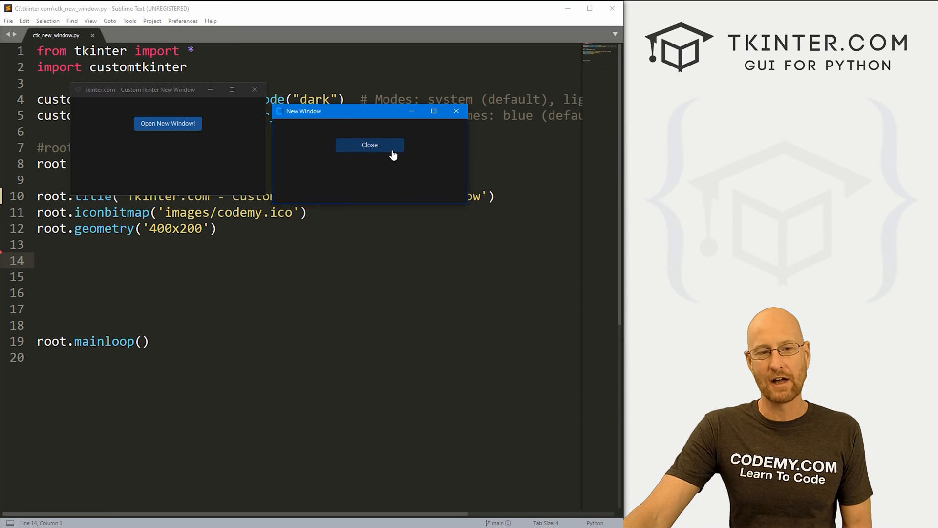
pyautogui.click(369, 144)
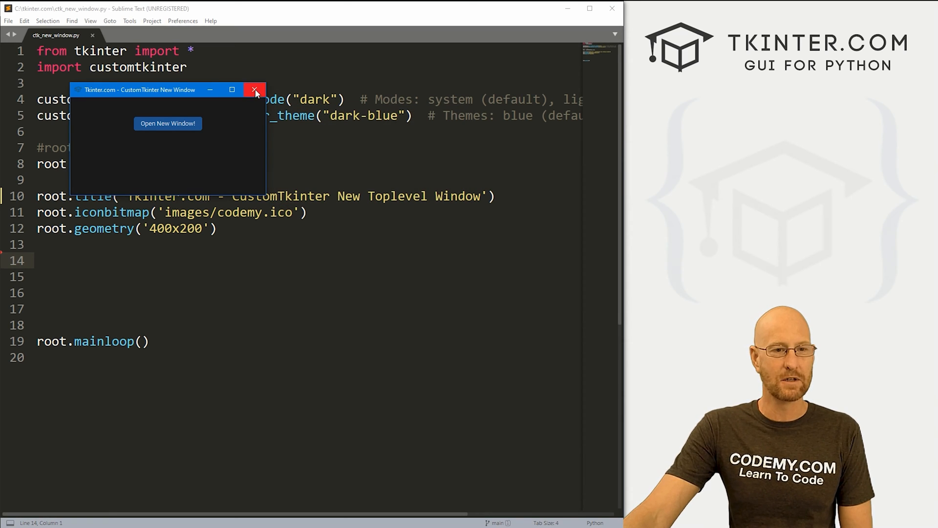
pyautogui.click(256, 90)
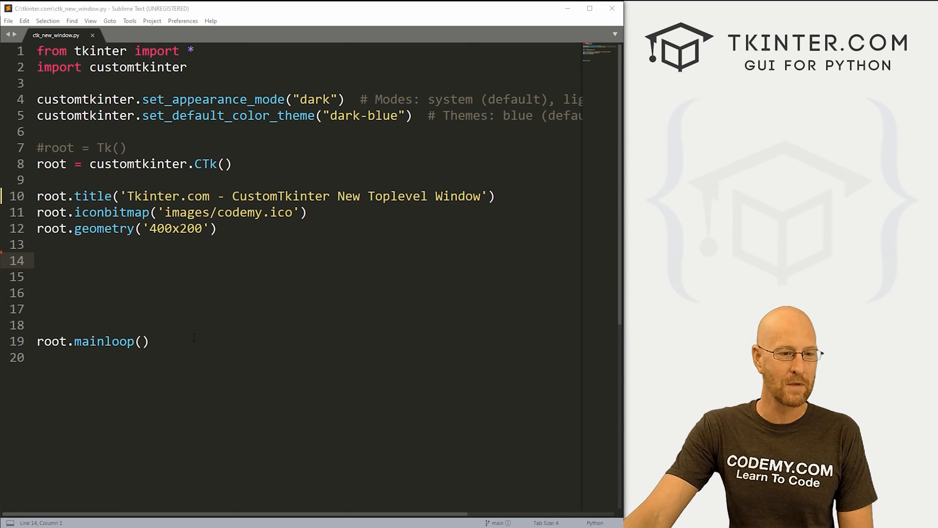
# Add my_button, a CTkButton 'Open New Window' with command=new, packed with pady=40.
pyautogui.press('ctrl+a')
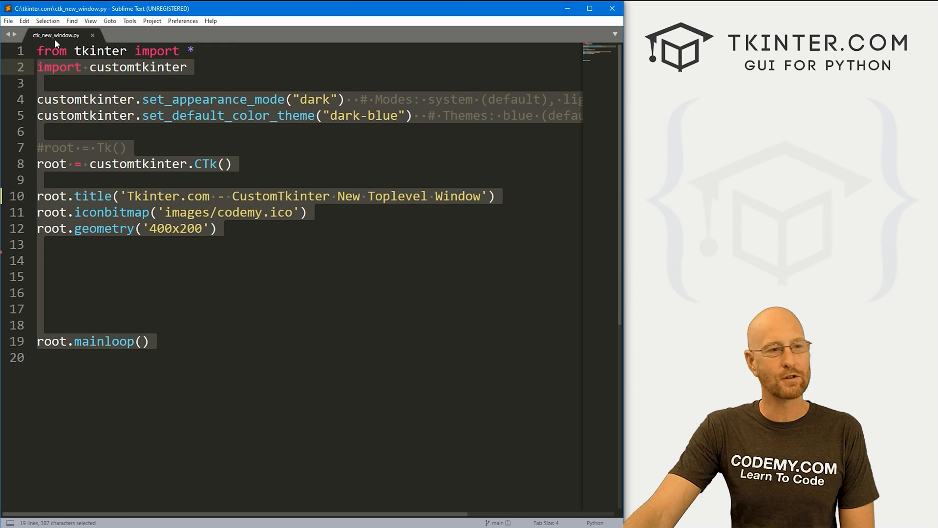
pyautogui.click(191, 244)
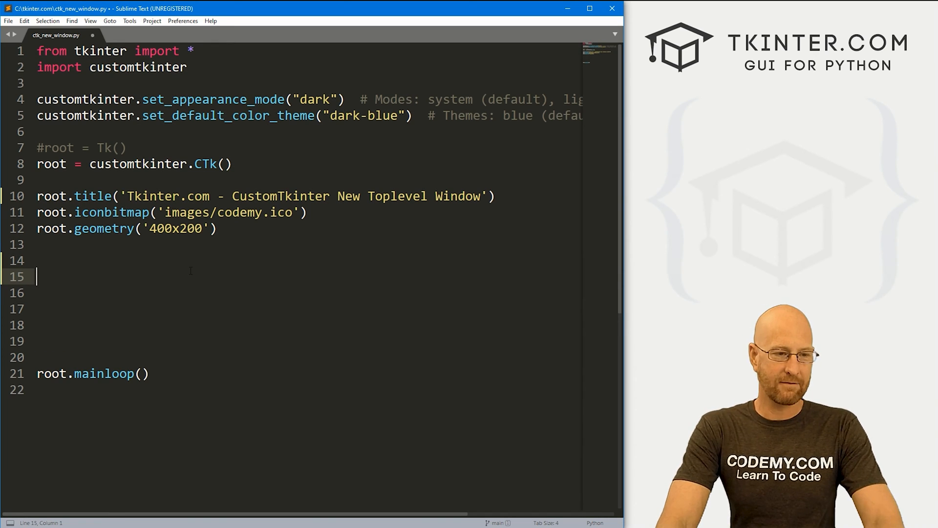
pyautogui.write('n')
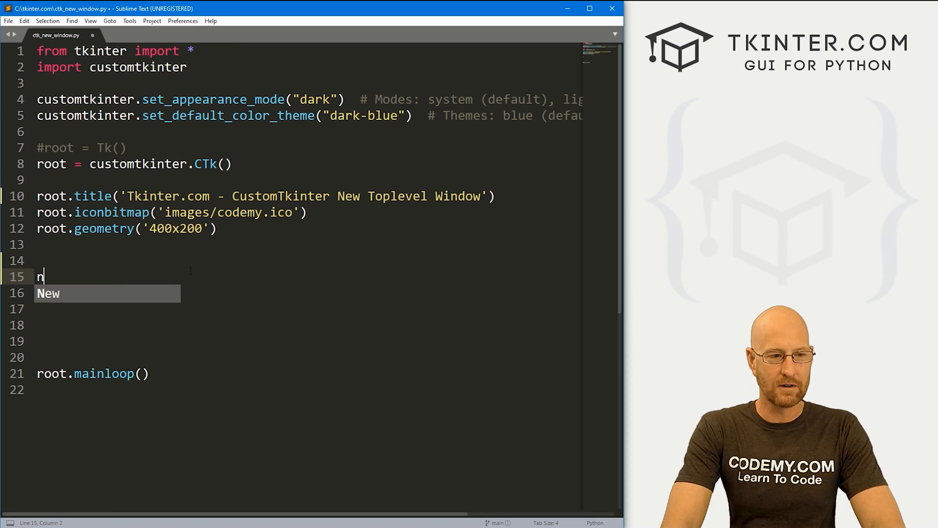
pyautogui.write('my_button = cu')
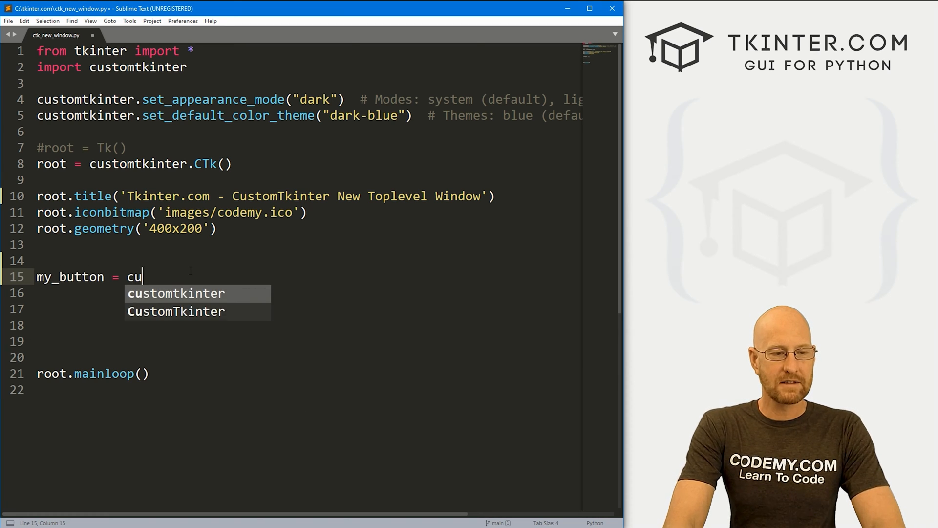
pyautogui.write('stomtkinter.CTk')
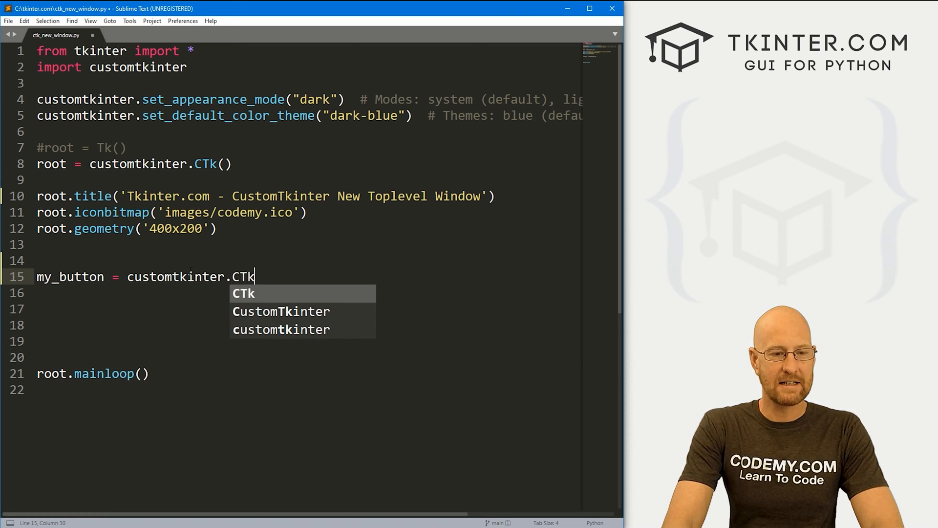
pyautogui.write('Button(root)')
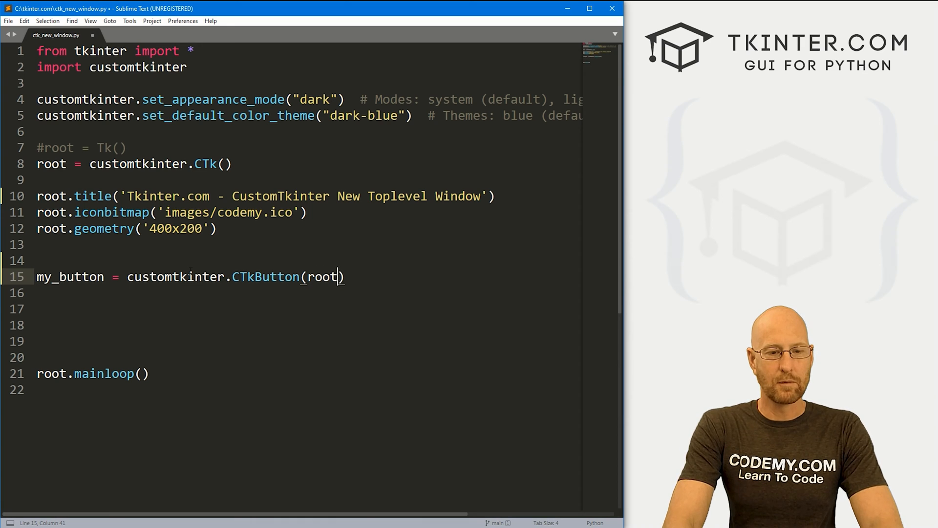
pyautogui.write(', text="Op"')
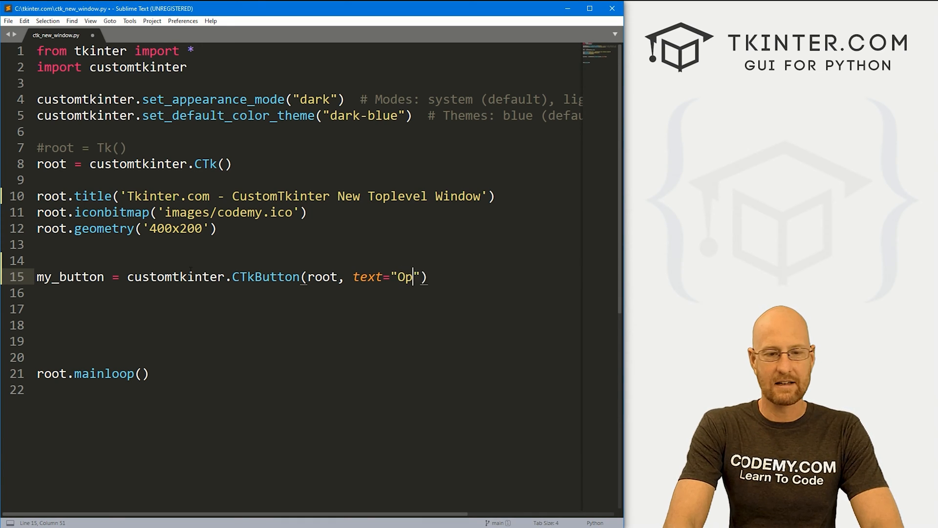
pyautogui.write('en New Window')
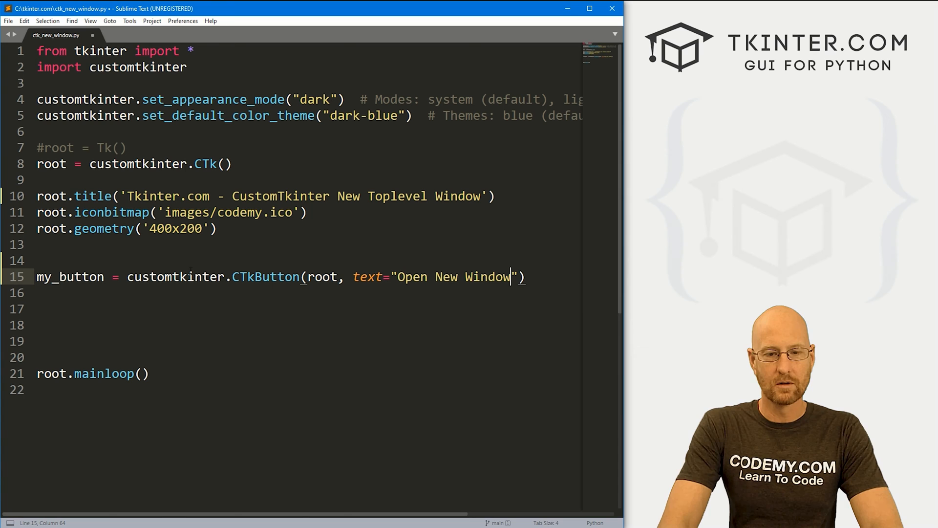
pyautogui.write(', command=')
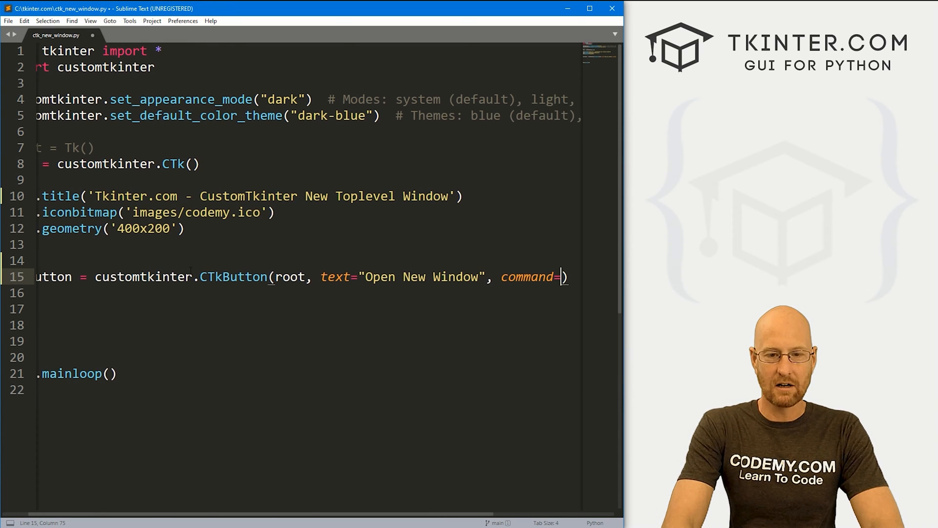
pyautogui.write('new')
pyautogui.click(306, 293)
pyautogui.write('my_button')
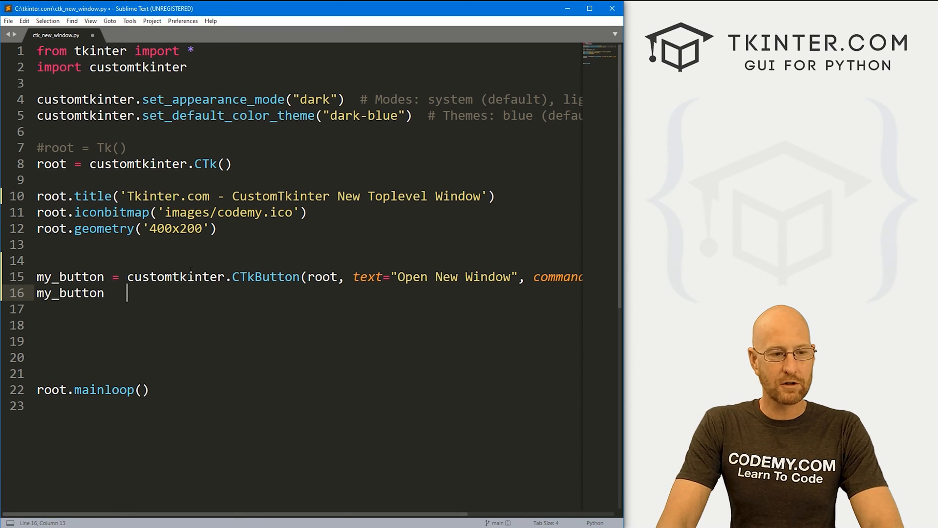
pyautogui.write('.pack(pady=40')
pyautogui.click(306, 261)
pyautogui.write('def new():')
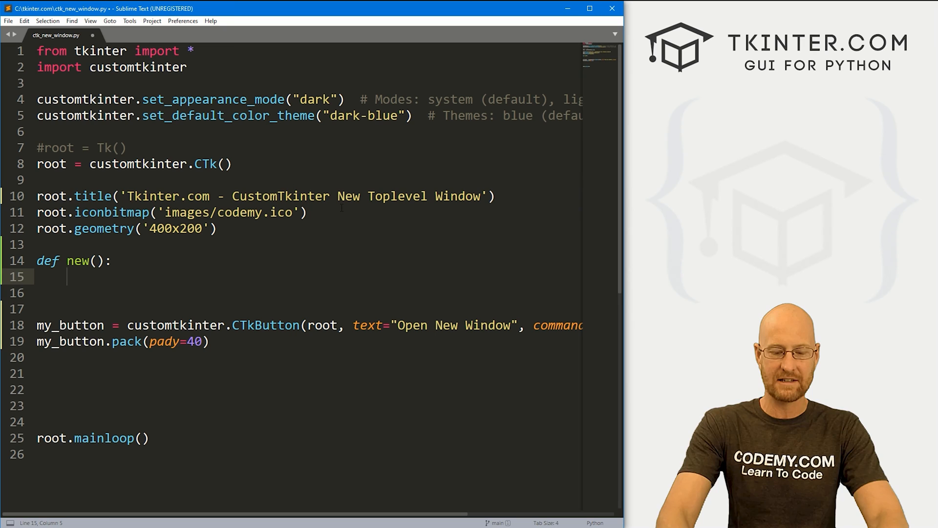
# In new(), create new_window = customtkinter.CTkToplevel(root).
pyautogui.write('new_')
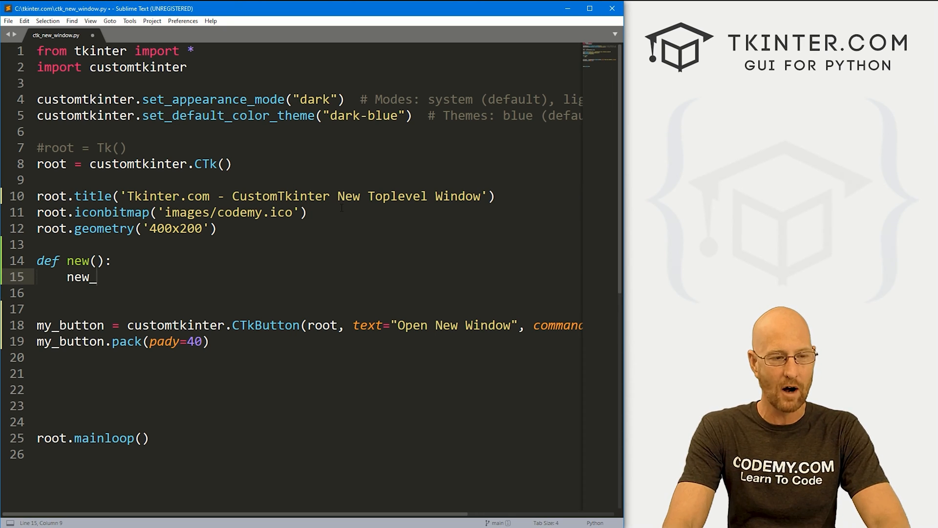
pyautogui.write('windo')
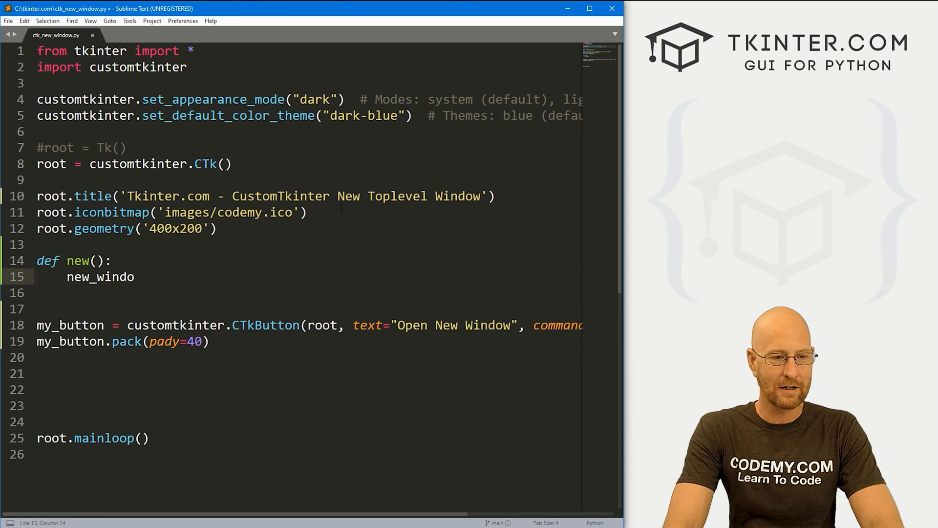
pyautogui.write('= c')
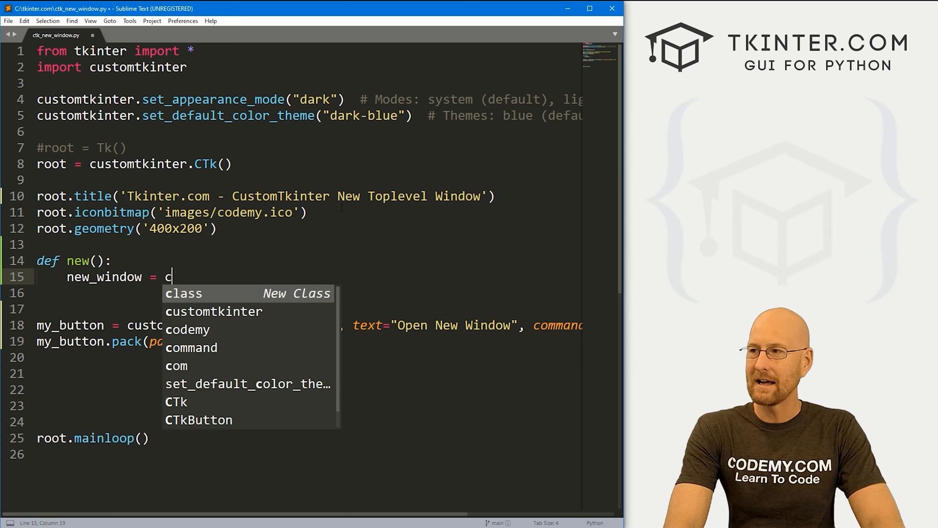
pyautogui.write('ustomtkinter.')
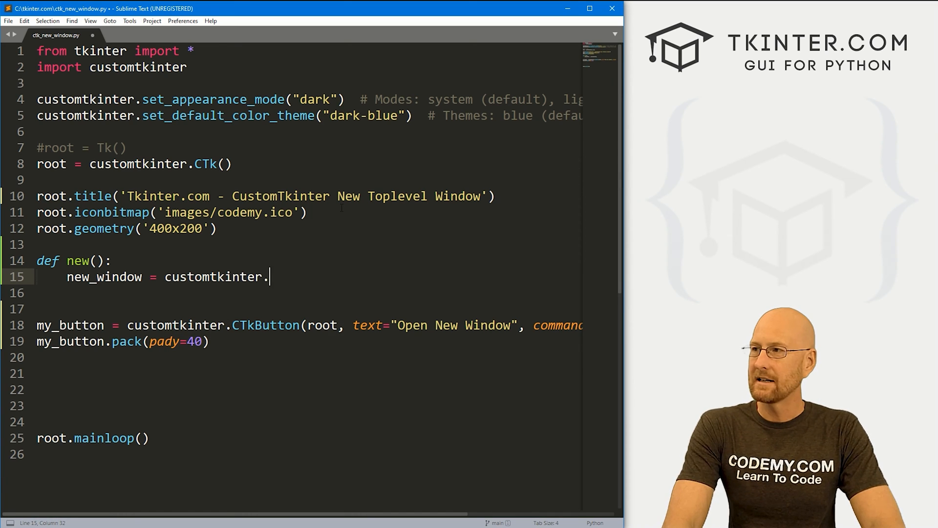
pyautogui.write('CTkTopleve')
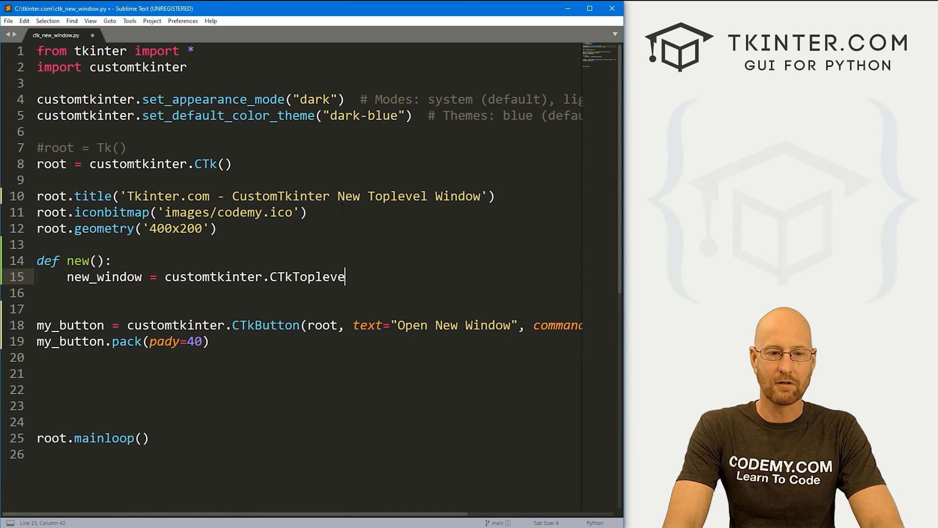
pyautogui.write('l()')
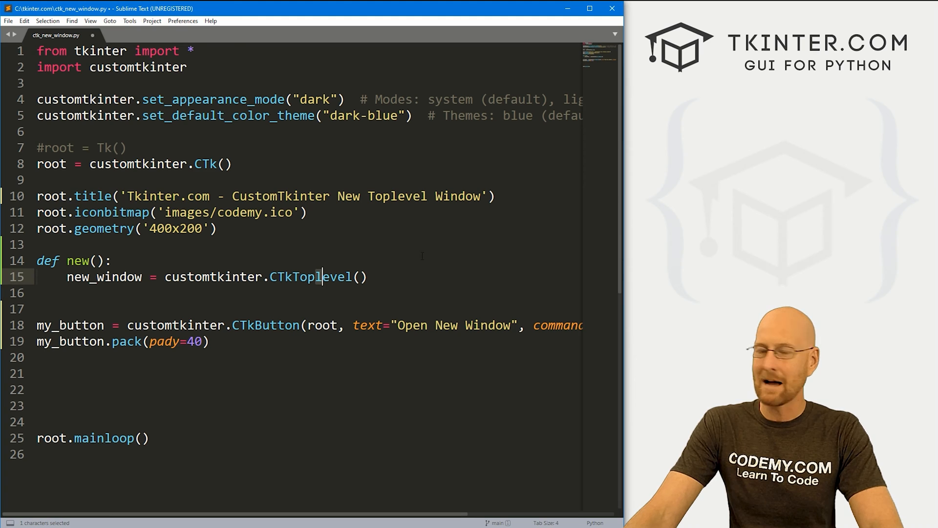
pyautogui.write('root')
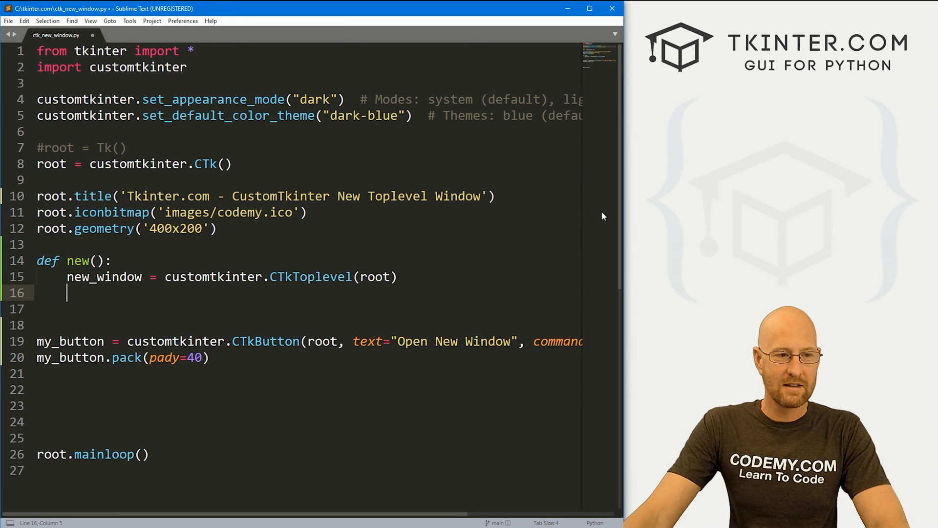
pyautogui.moveTo(37, 164); pyautogui.dragTo(216, 229)
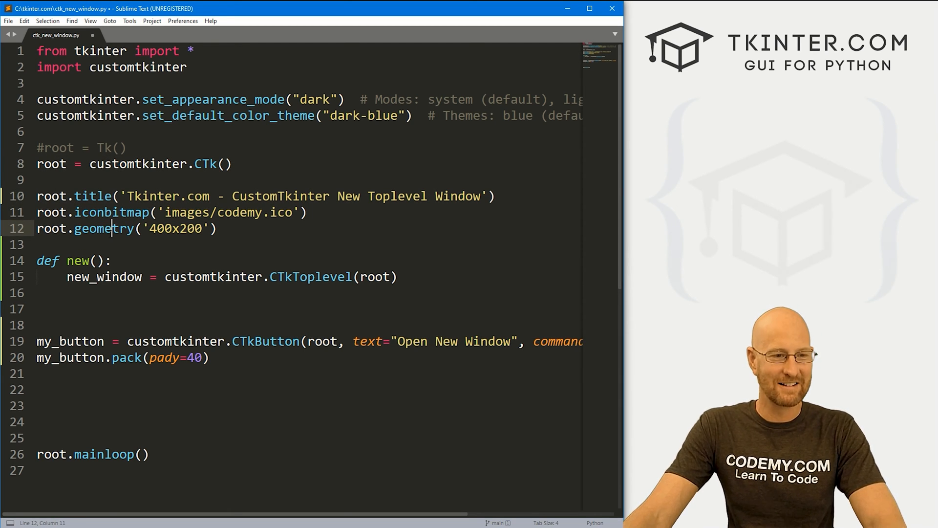
# Title new_window "This is a new window!", set geometry 400x200, and save.
pyautogui.write('new')
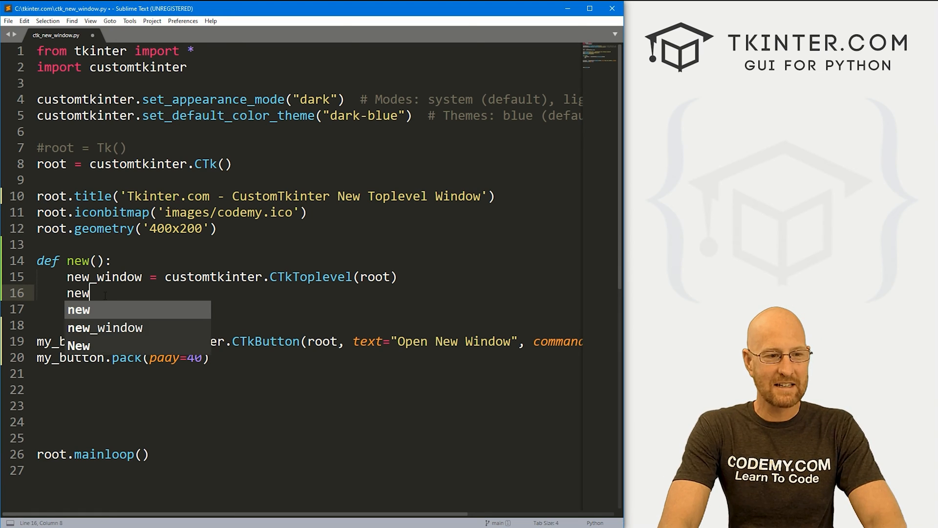
pyautogui.write('_wid')
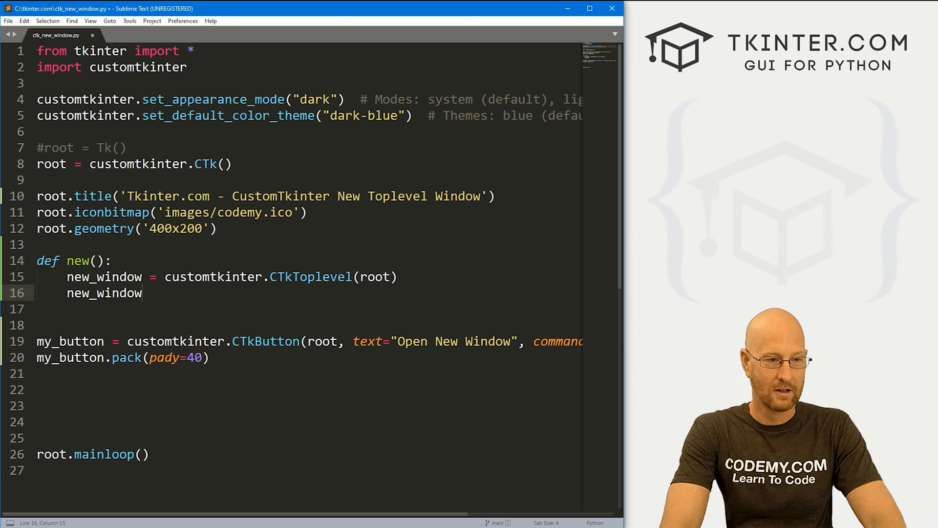
pyautogui.write('.title("This is a n')
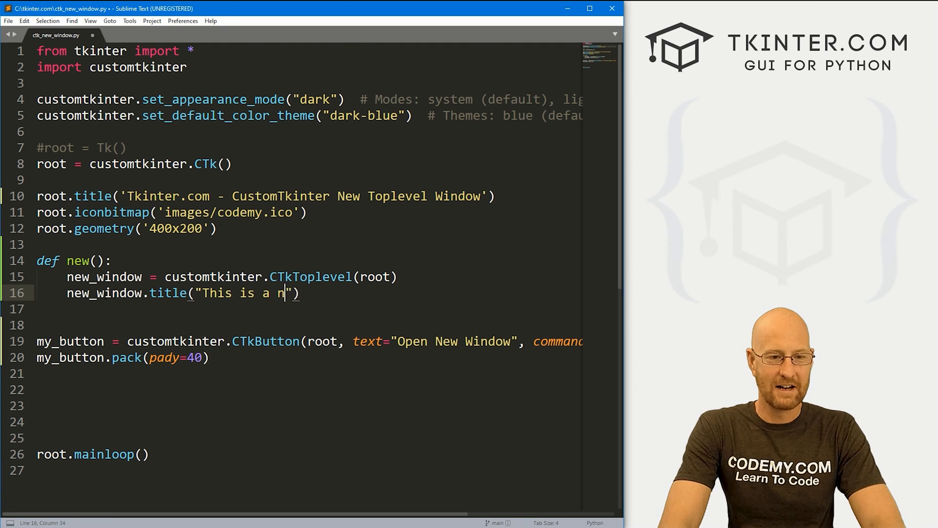
pyautogui.write('ew window!"')
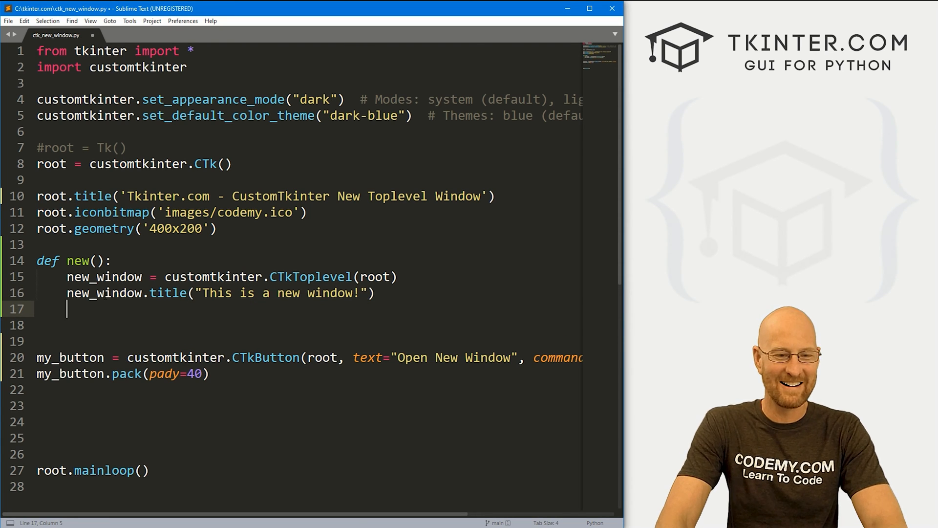
pyautogui.write('new_window.')
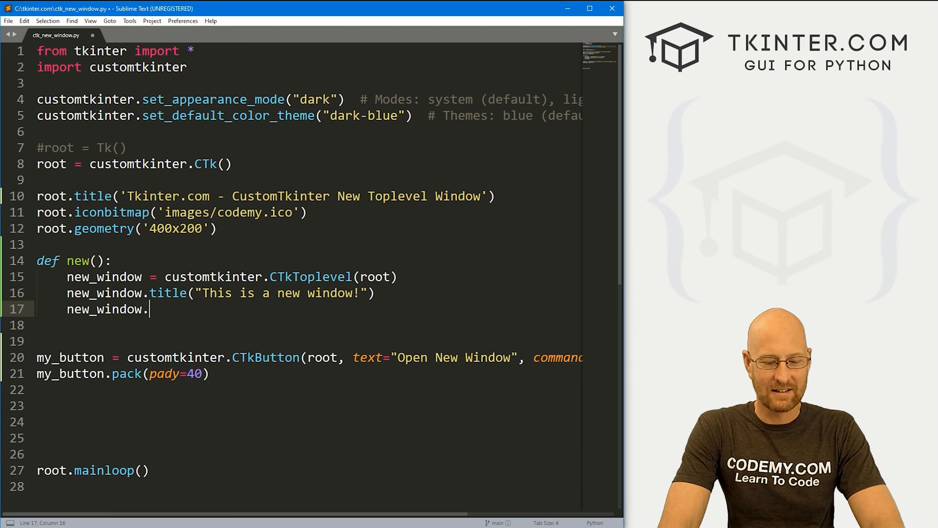
pyautogui.write('geometry')
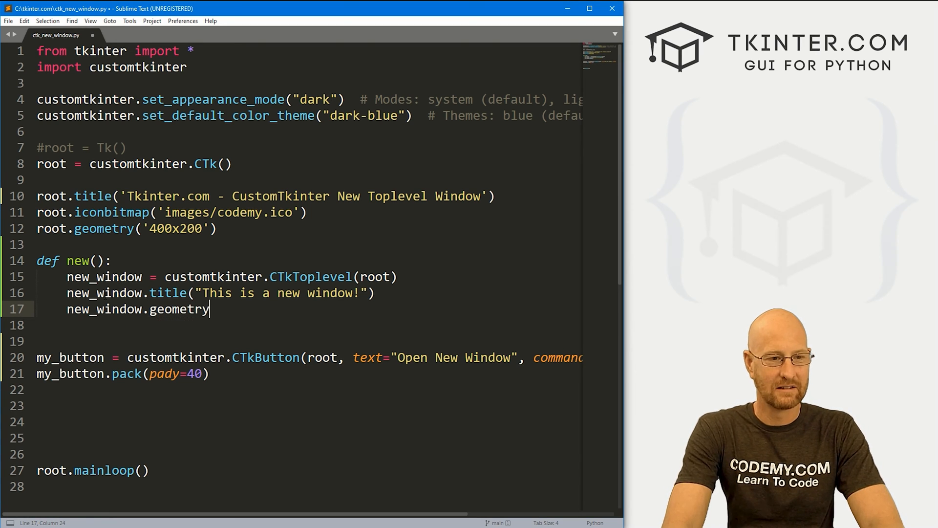
pyautogui.write('(400x200')
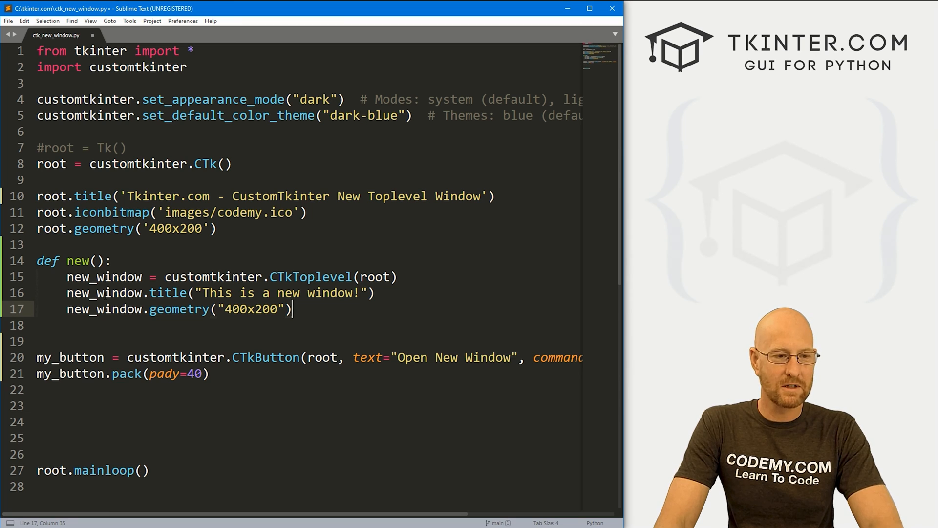
pyautogui.press('ctrl+s')
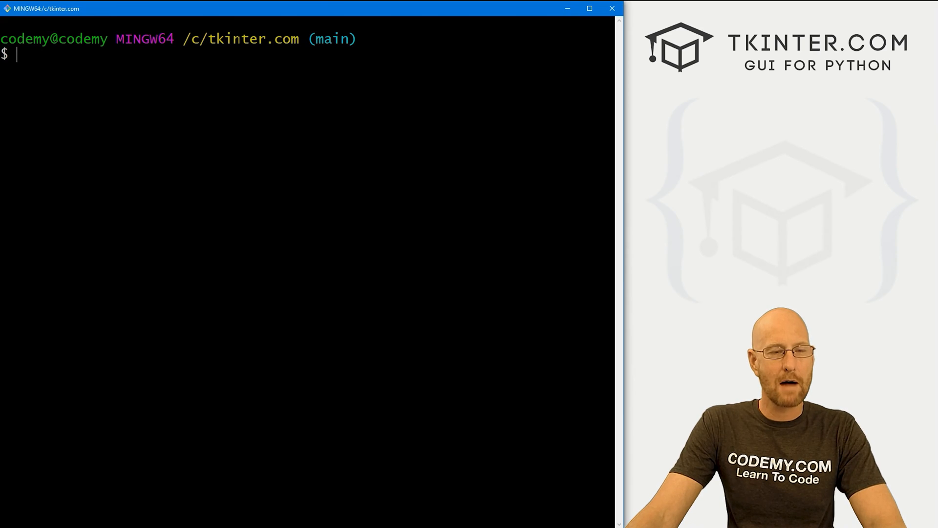
# Run python ctk_new_window.py, open the new window, and resize it in width and height.
pyautogui.write('python')
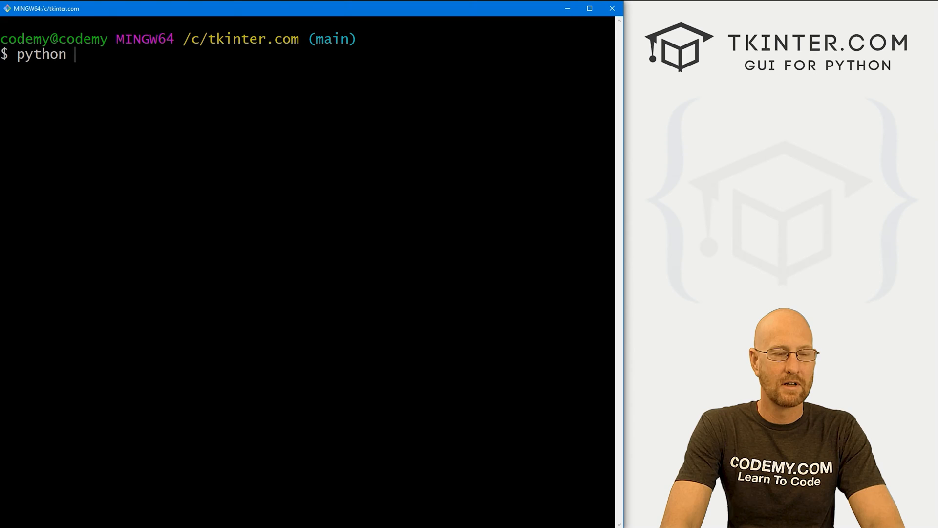
pyautogui.write('ctk_new_window.py')
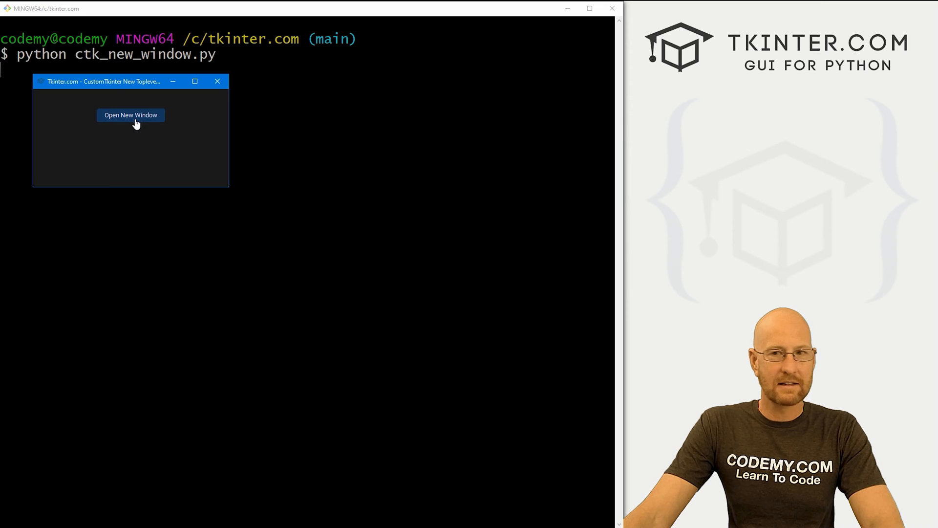
pyautogui.click(130, 115)
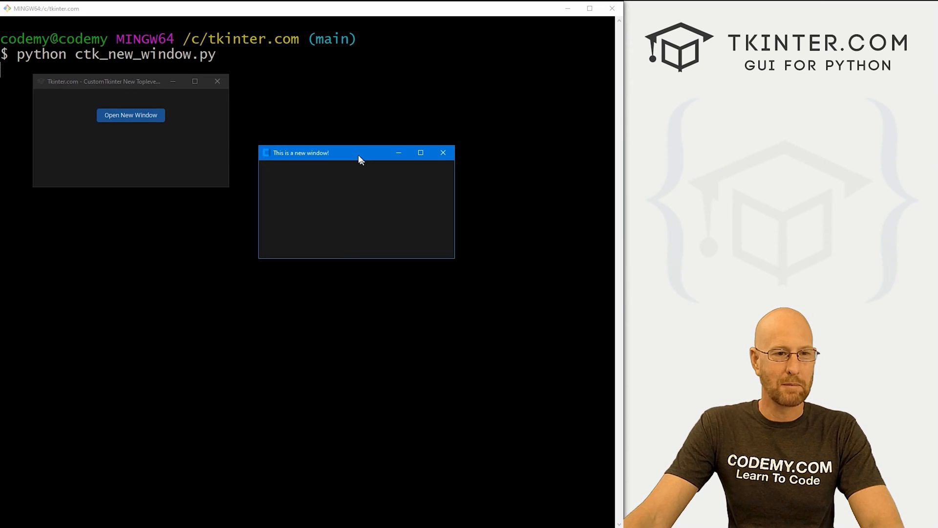
pyautogui.moveTo(357, 152); pyautogui.dragTo(328, 149)
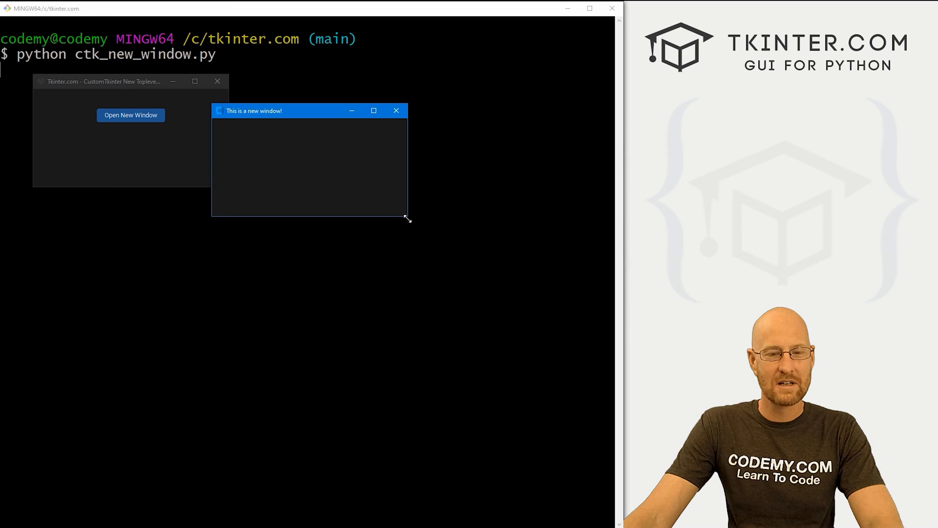
pyautogui.moveTo(407, 218); pyautogui.dragTo(392, 234)
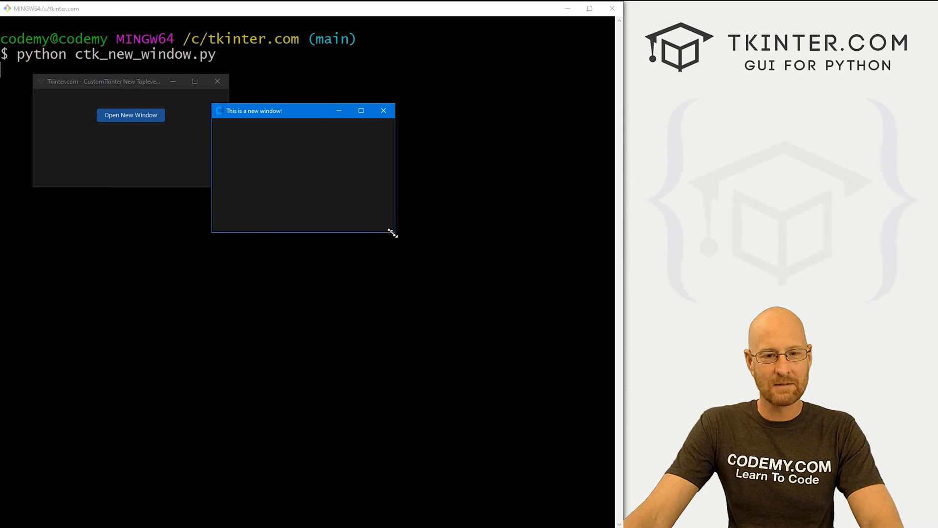
pyautogui.click(383, 110)
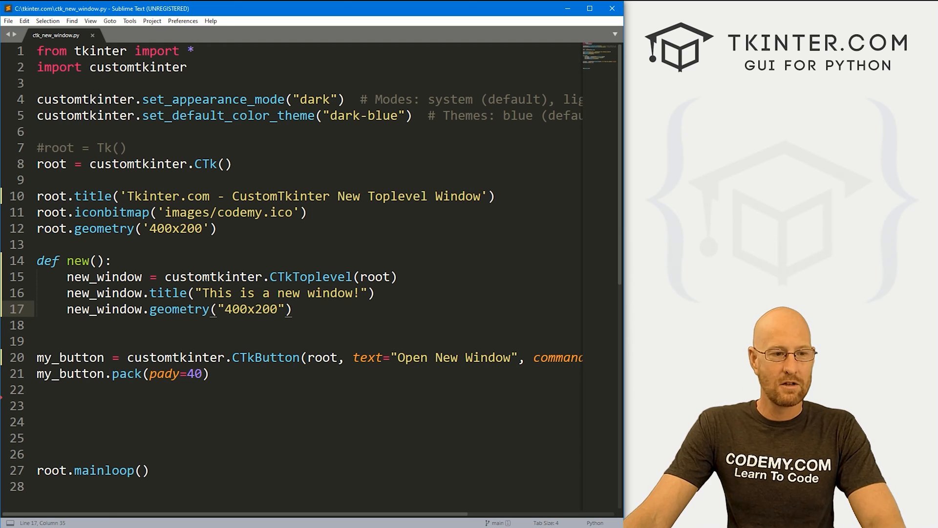
# Add new_window.resizable(False, False) # Width, Height below the geometry line and save.
pyautogui.moveTo(149, 293); pyautogui.dragTo(292, 310)
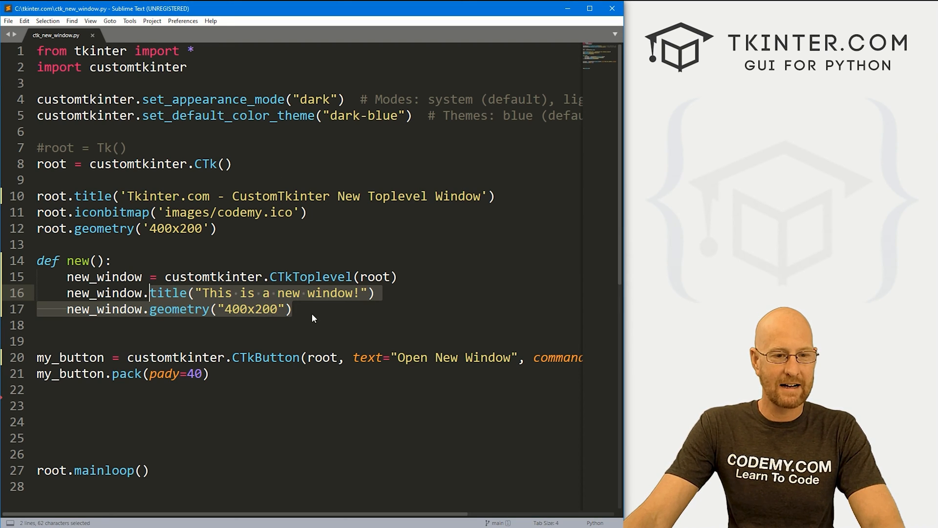
pyautogui.write('new_window.resizable(')
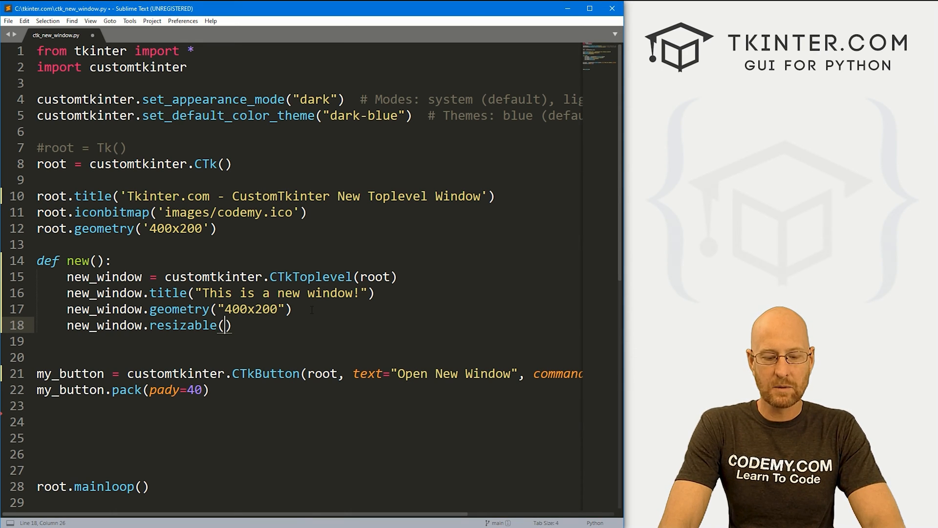
pyautogui.write('Fase')
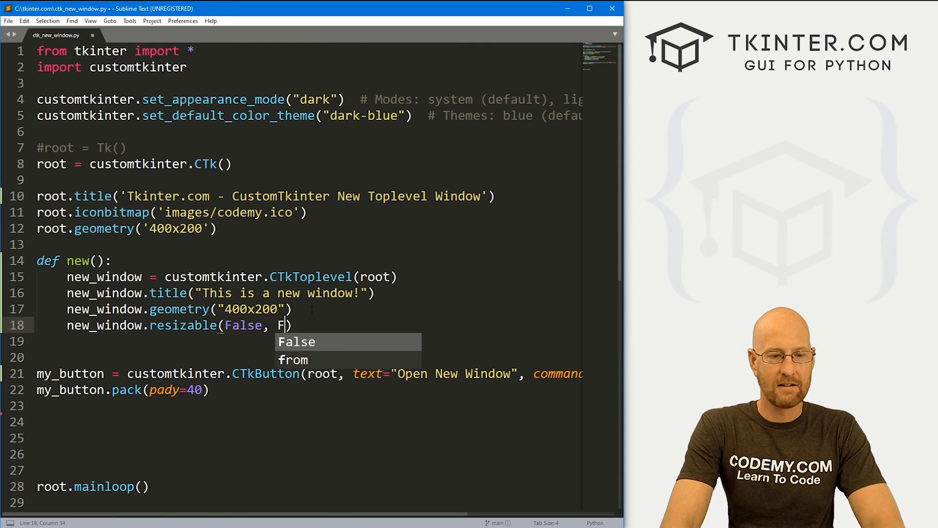
pyautogui.write('alse) #')
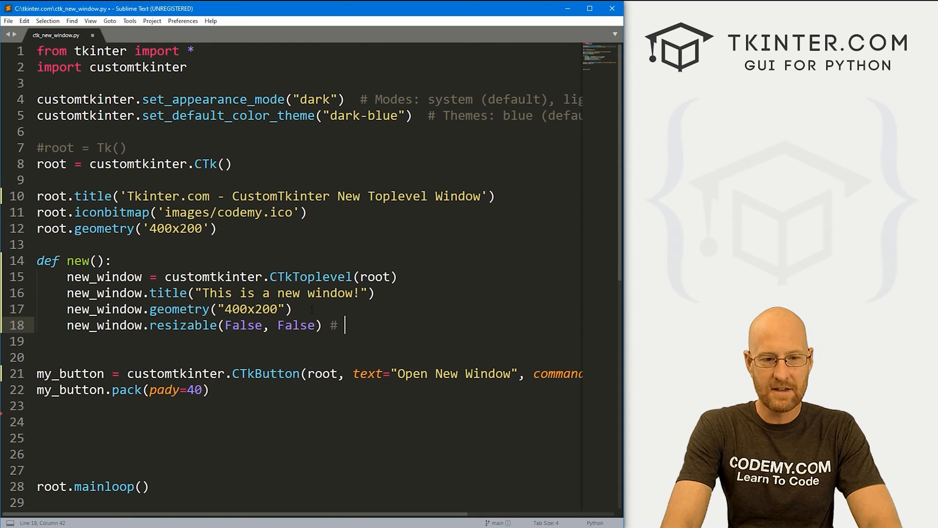
pyautogui.write('Width')
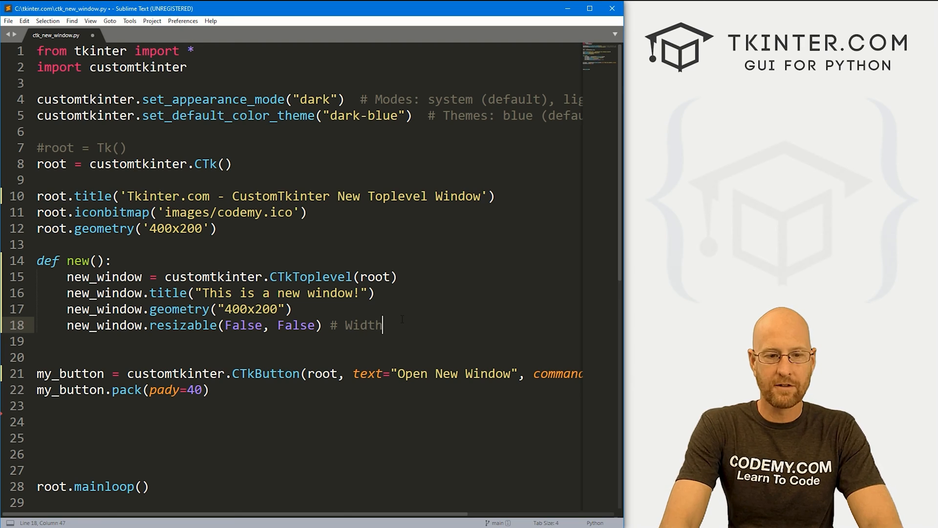
pyautogui.write(', Height')
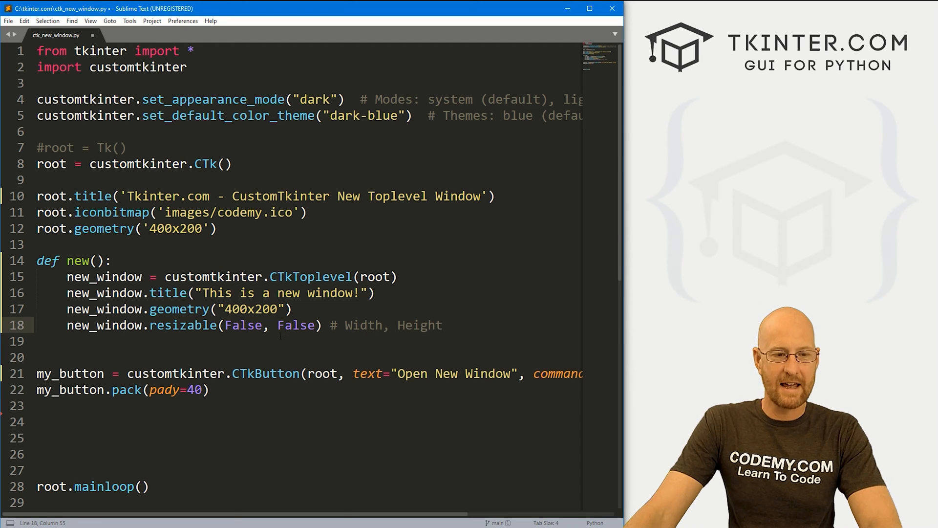
pyautogui.doubleClick(243, 325)
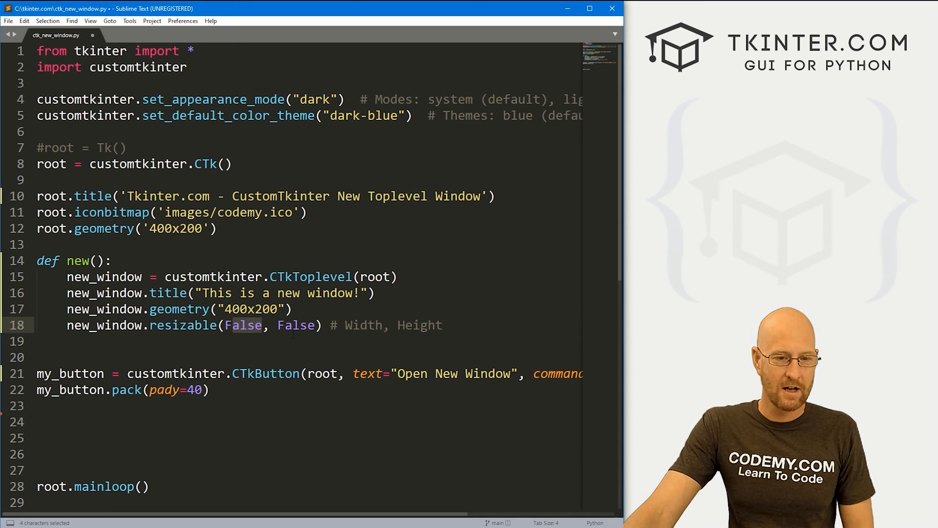
pyautogui.doubleClick(295, 325)
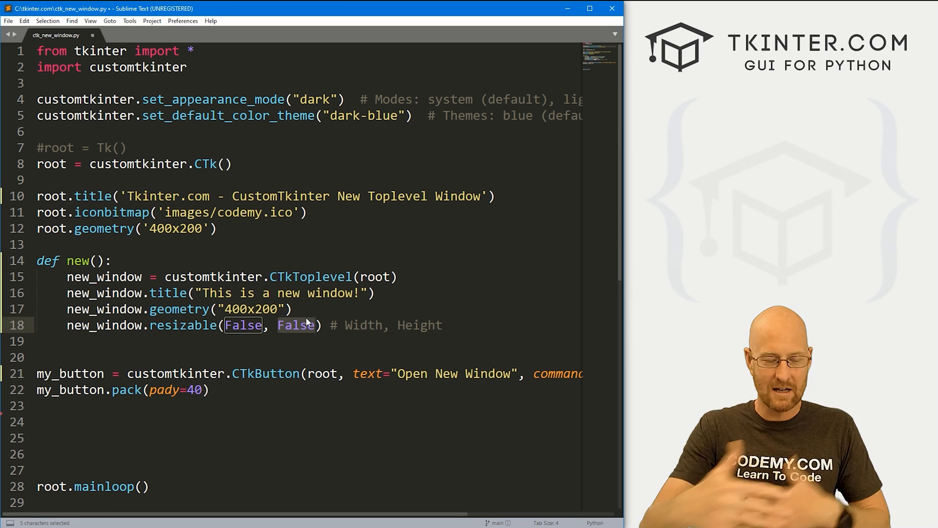
pyautogui.press('ctrl+s')
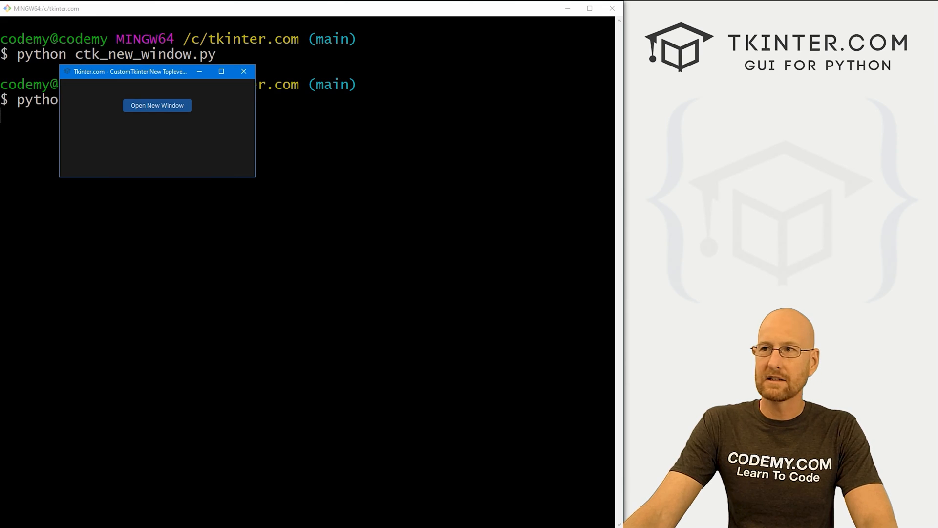
# Open the new window in the rerun app, confirm it won't resize, and close the app.
pyautogui.click(157, 106)
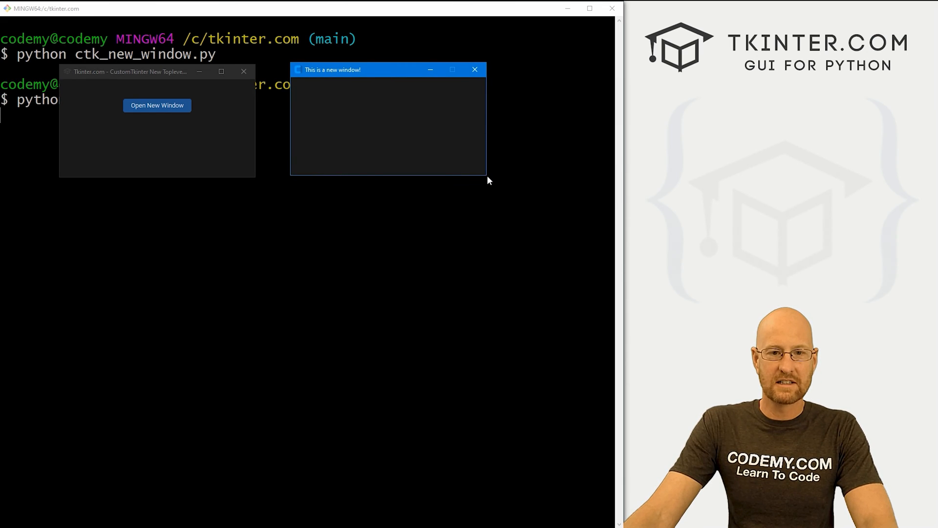
pyautogui.moveTo(468, 176)
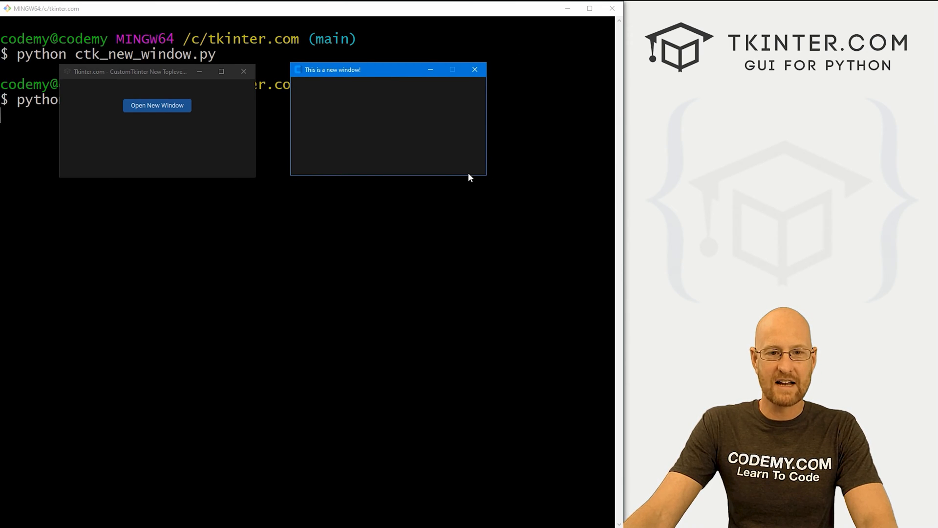
pyautogui.moveTo(485, 181)
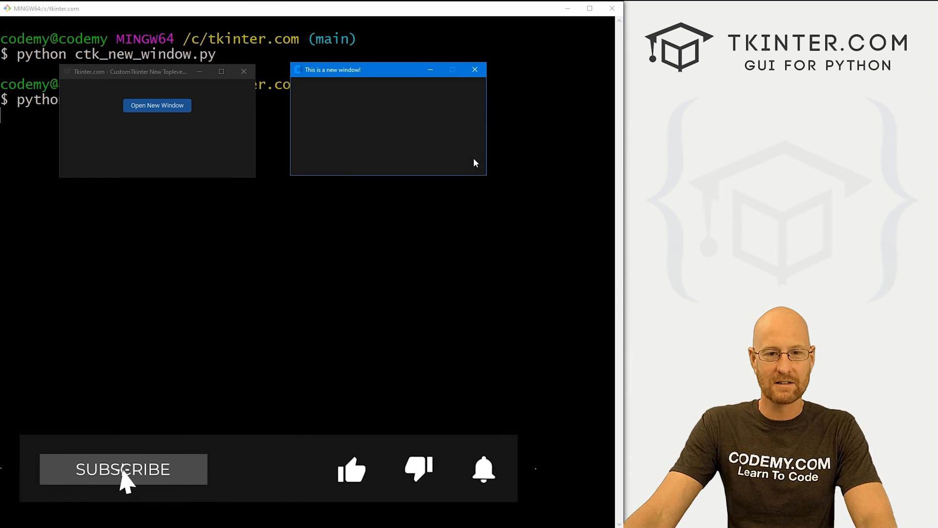
pyautogui.click(474, 70)
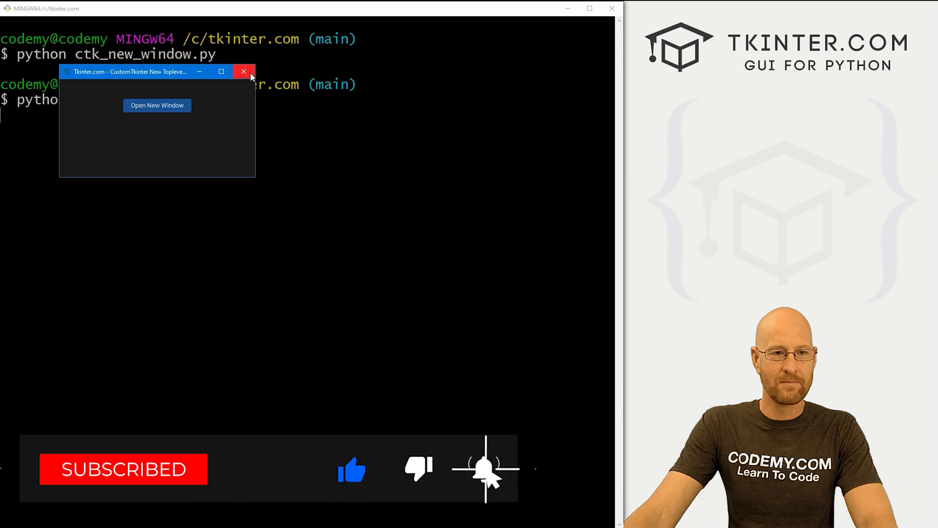
pyautogui.click(243, 72)
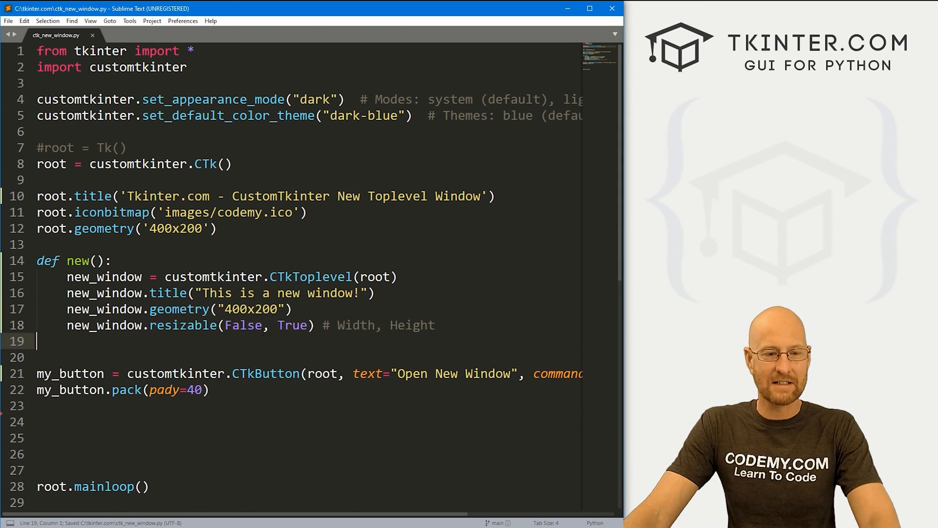
# Rerun the script, stretch the new window taller, then close the app.
pyautogui.click(308, 325)
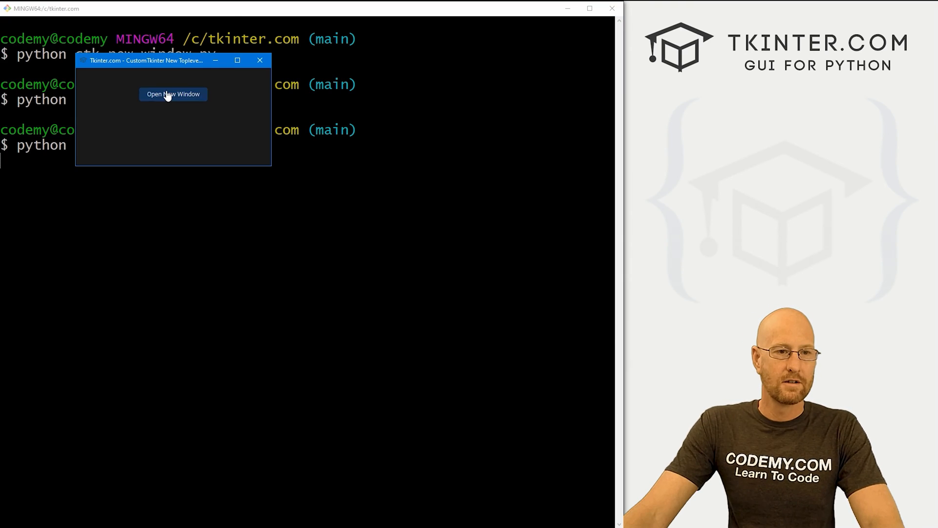
pyautogui.click(173, 94)
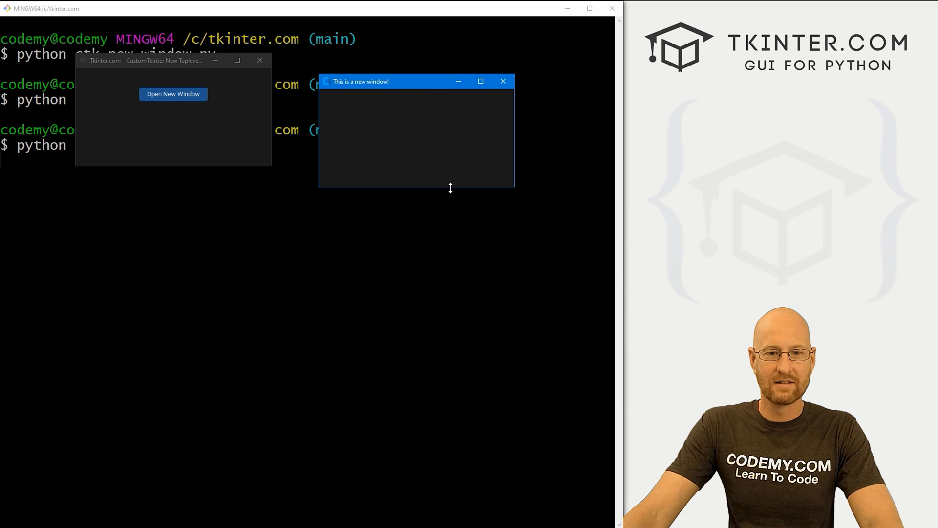
pyautogui.moveTo(451, 187); pyautogui.dragTo(419, 416)
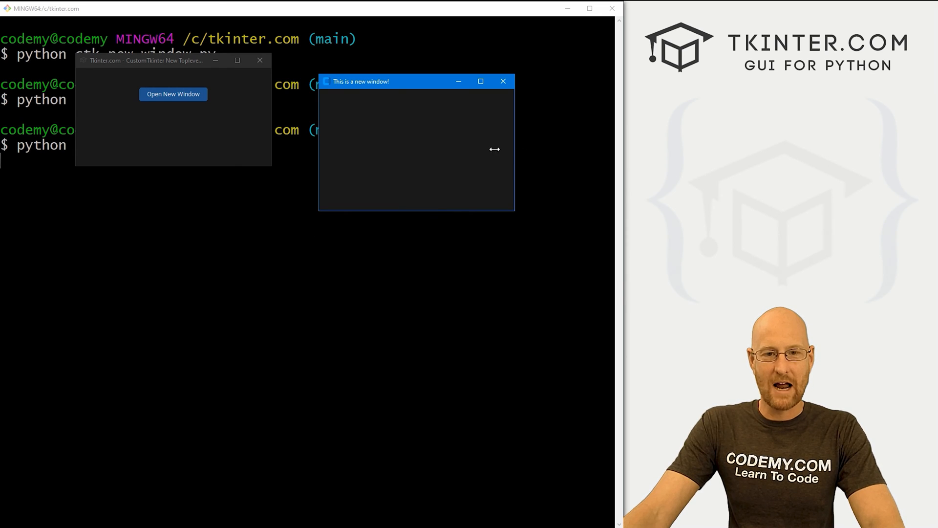
pyautogui.moveTo(432, 82)
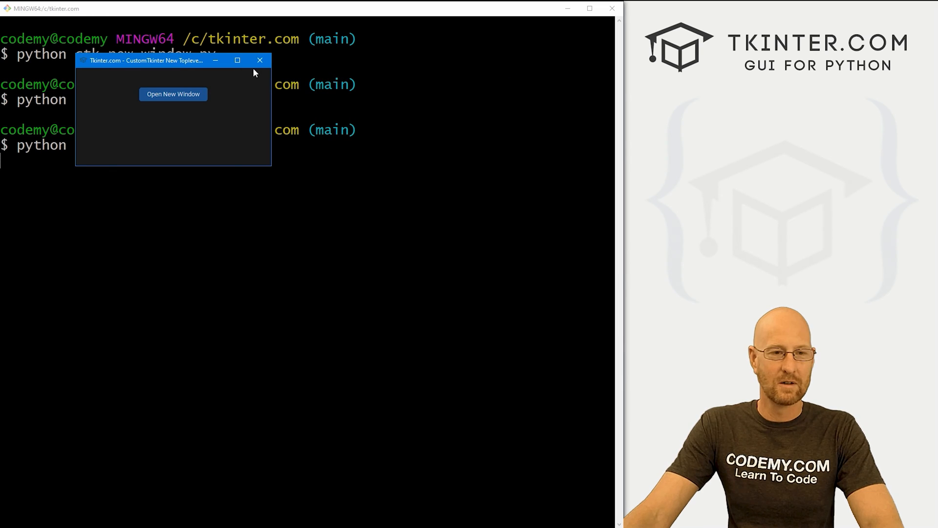
pyautogui.click(260, 60)
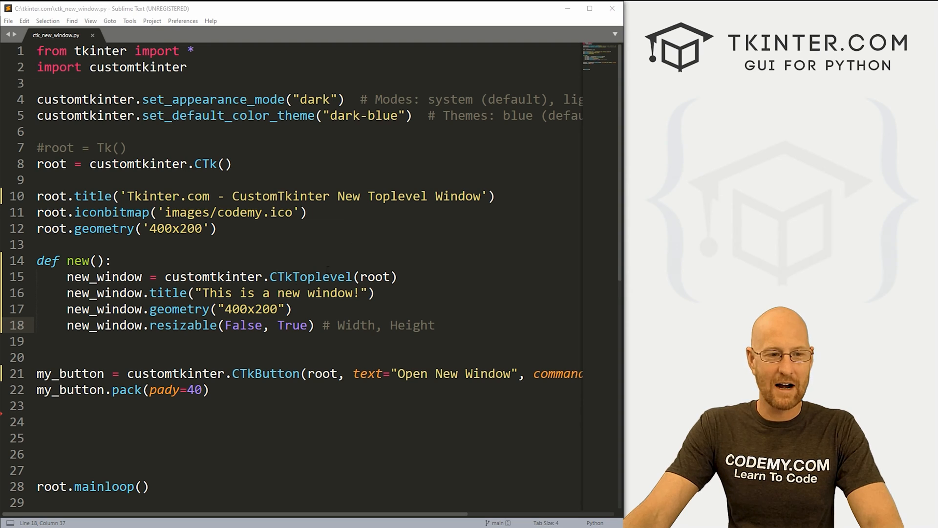
# Add a '# Close the window' comment and start new_button as a CTkButton on new_window.
pyautogui.press('enter')
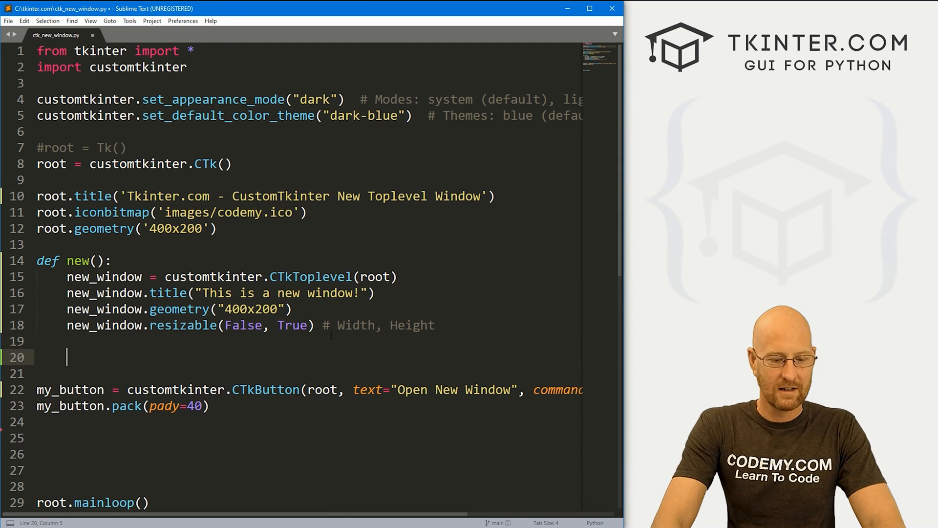
pyautogui.write('# Close the window')
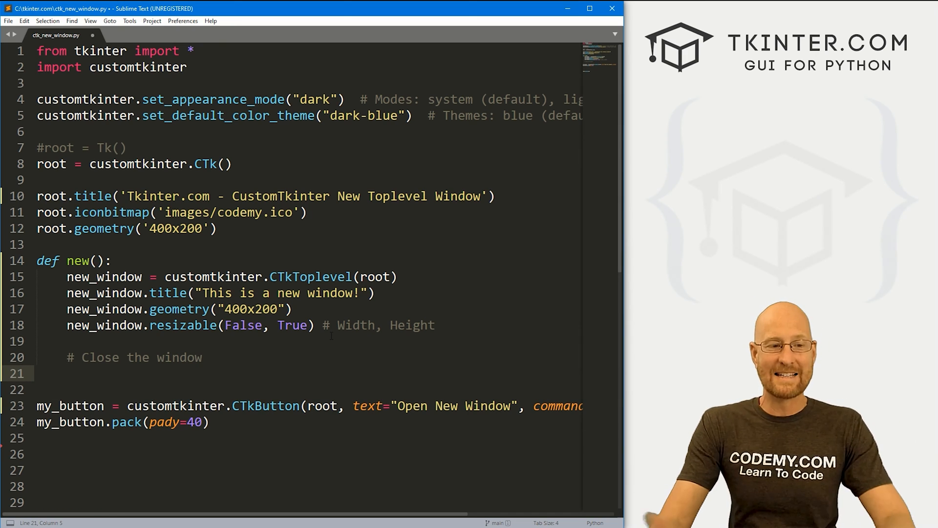
pyautogui.write('m')
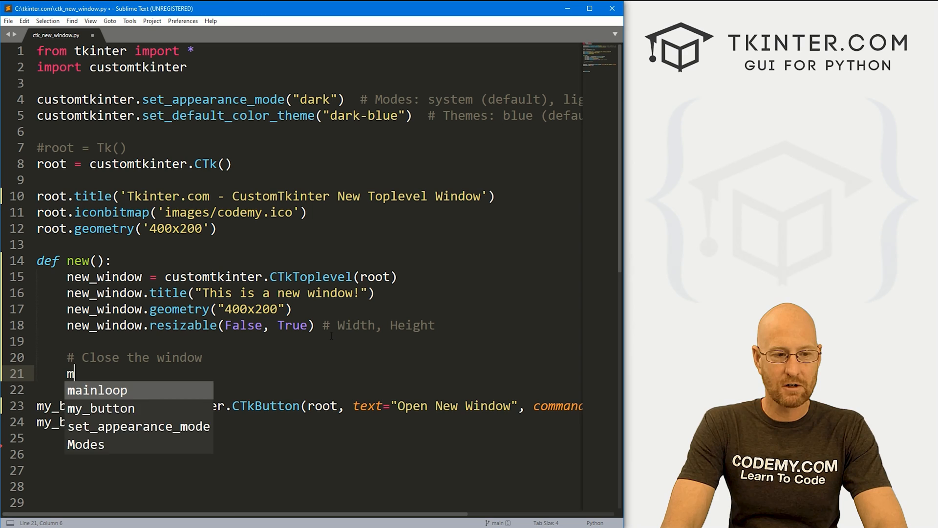
pyautogui.write('new_button')
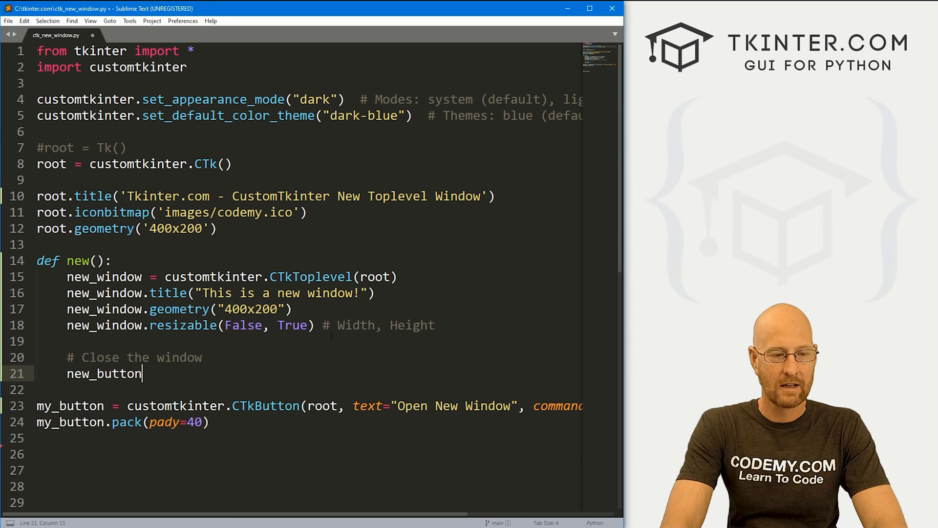
pyautogui.write('= customtkinter.CTkButton(*')
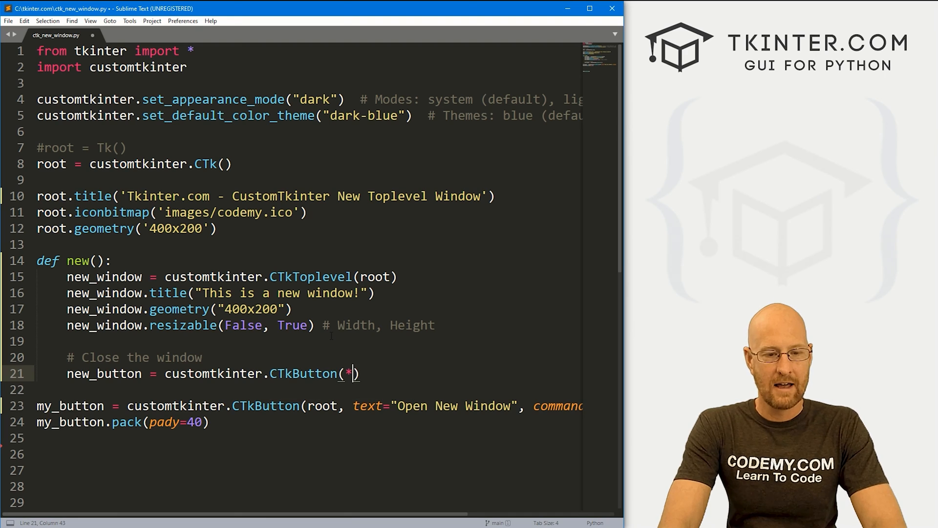
pyautogui.write('roo')
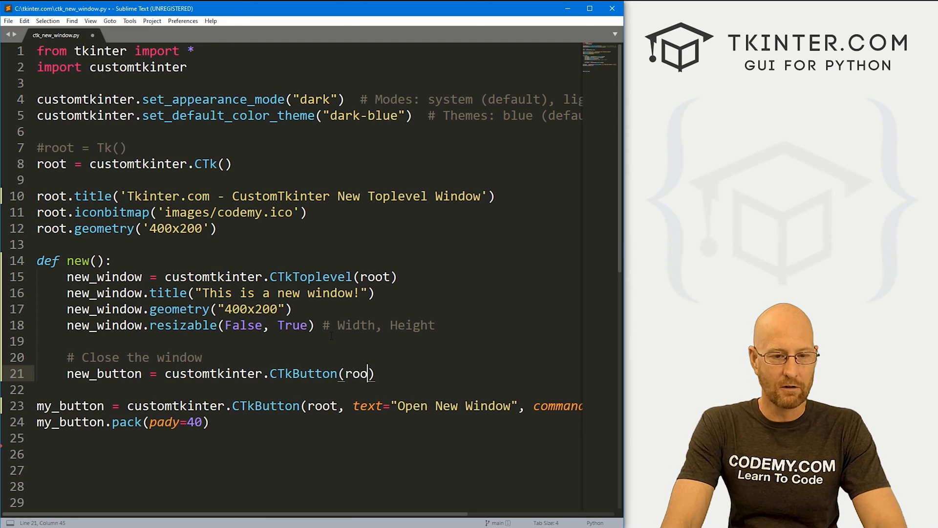
pyautogui.write('new_window,')
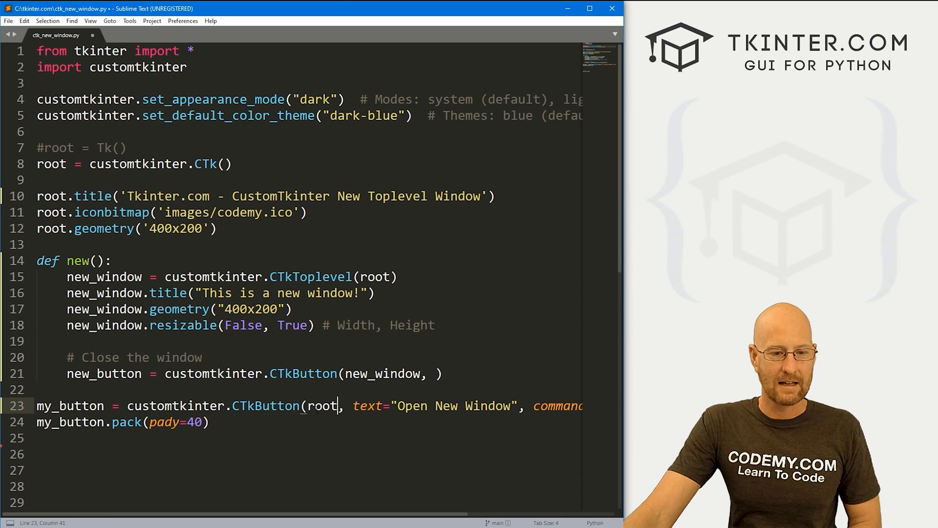
pyautogui.doubleClick(386, 374)
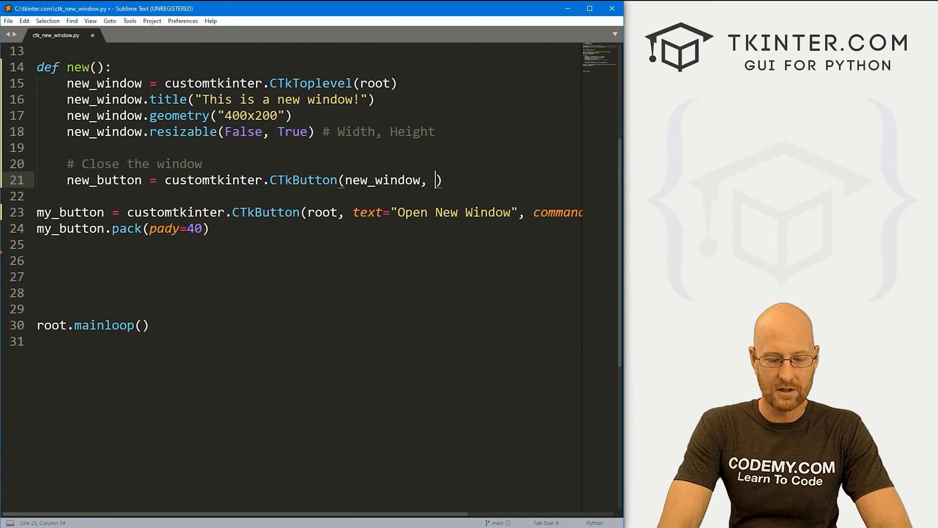
# Give new_button text 'Close Window' and command close, and pack it with pady=40.
pyautogui.write('text="C')
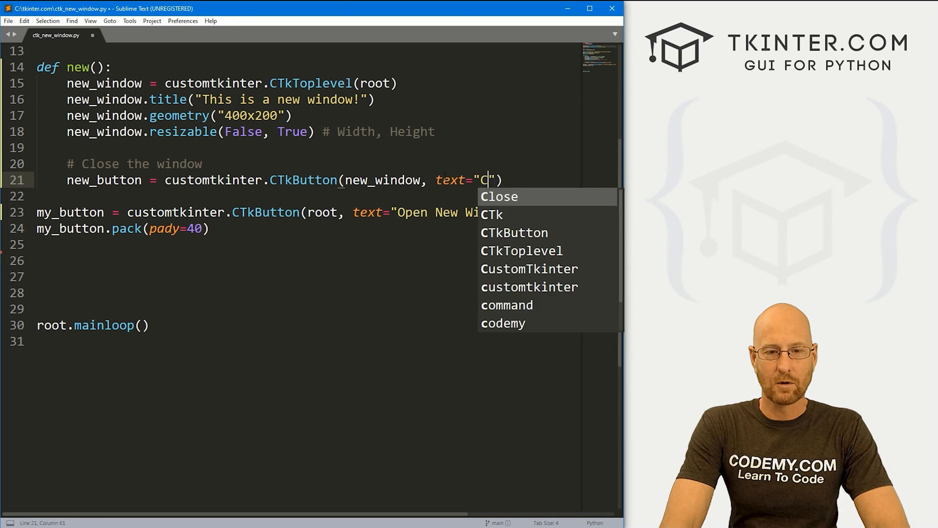
pyautogui.write('lose Window')
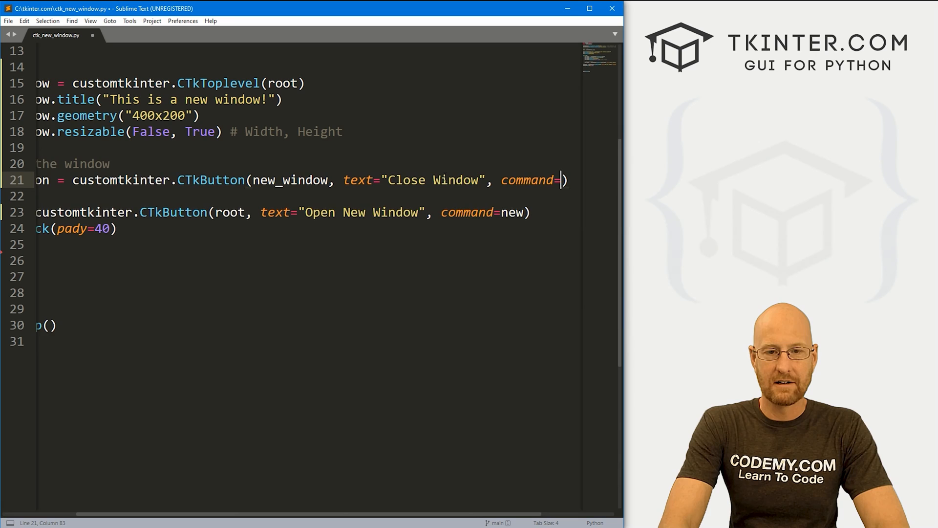
pyautogui.write('close')
pyautogui.click(306, 197)
pyautogui.write('new')
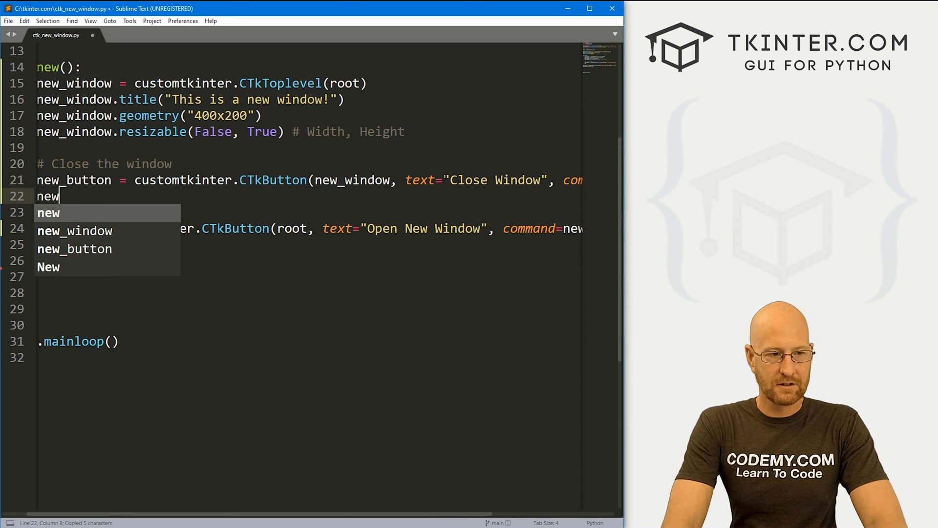
pyautogui.write('_button.pack(')
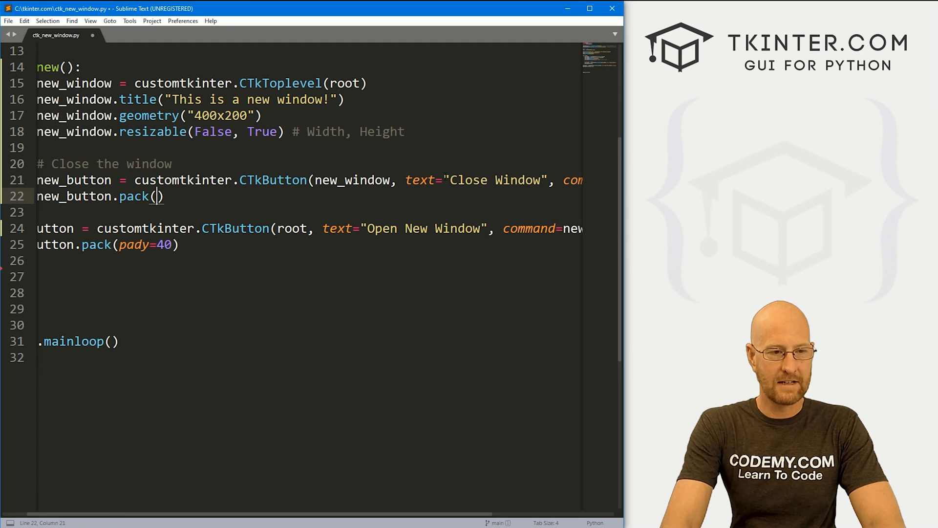
pyautogui.write('pady=')
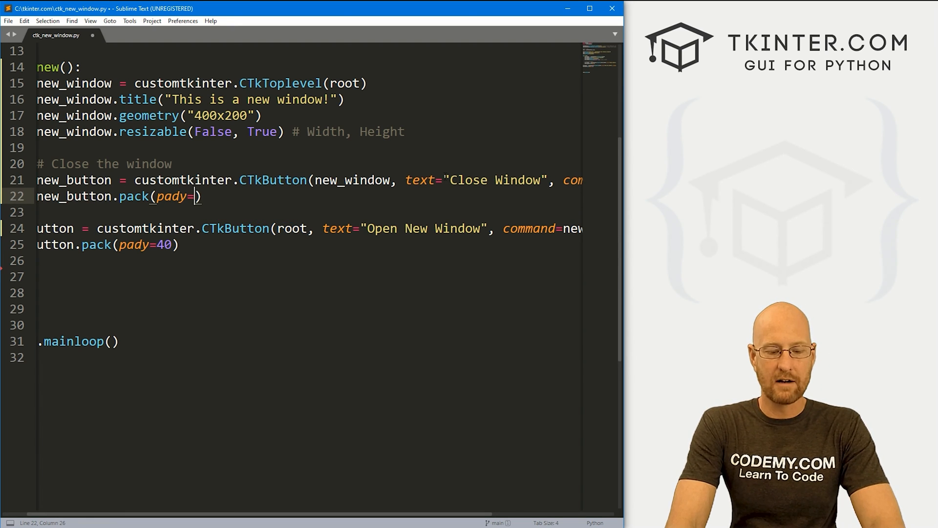
pyautogui.write('40')
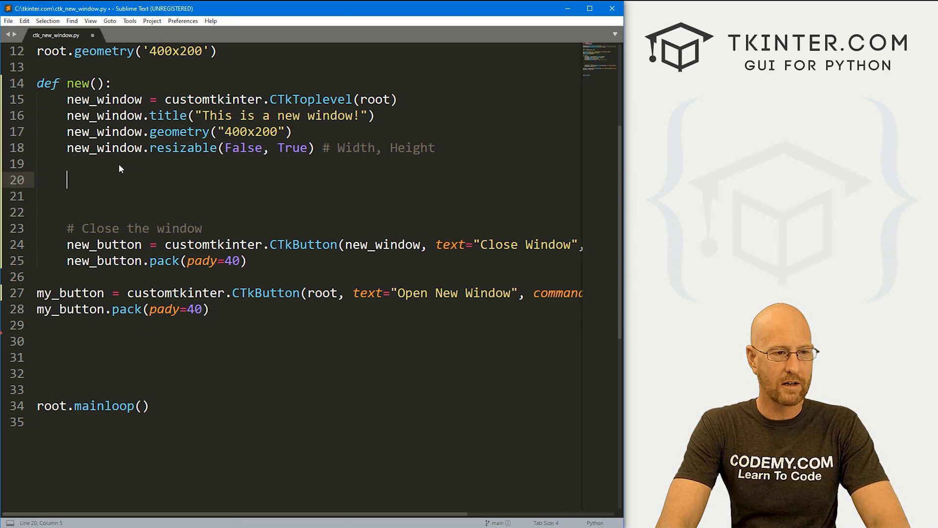
# Define close() calling new_window.destroy() and new_window.update(), then save.
pyautogui.write('def close():')
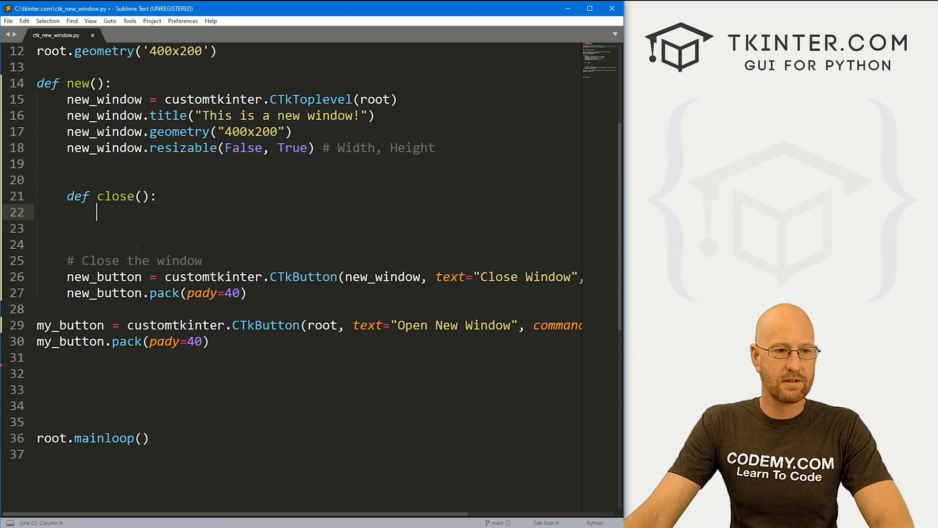
pyautogui.write('new_window.')
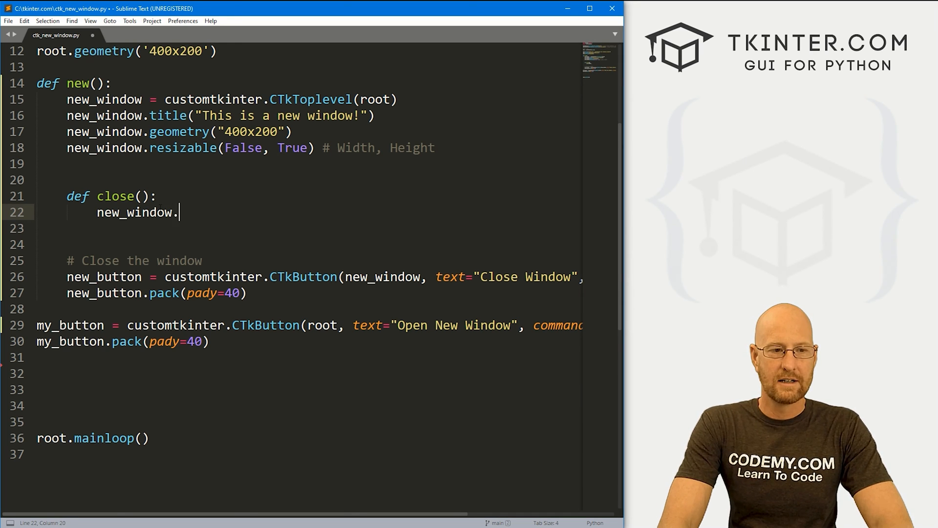
pyautogui.write('destroy()')
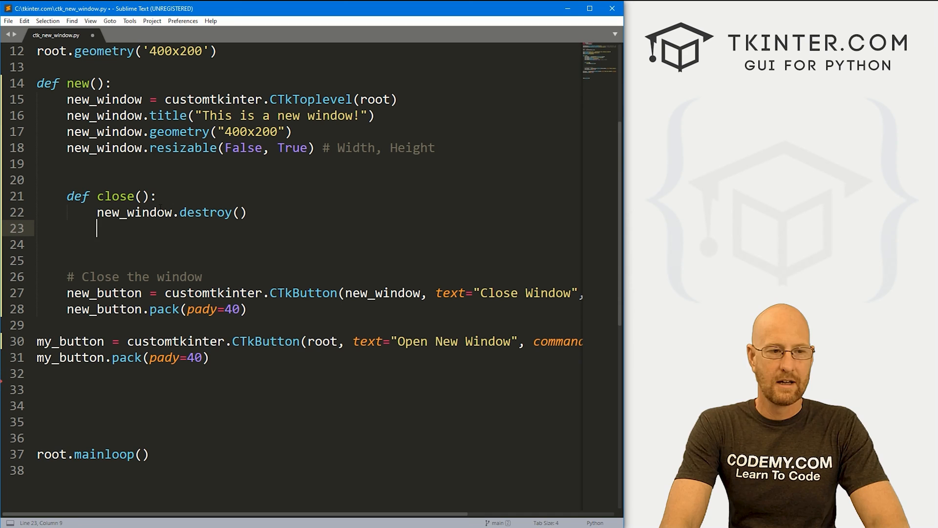
pyautogui.write('new_wi')
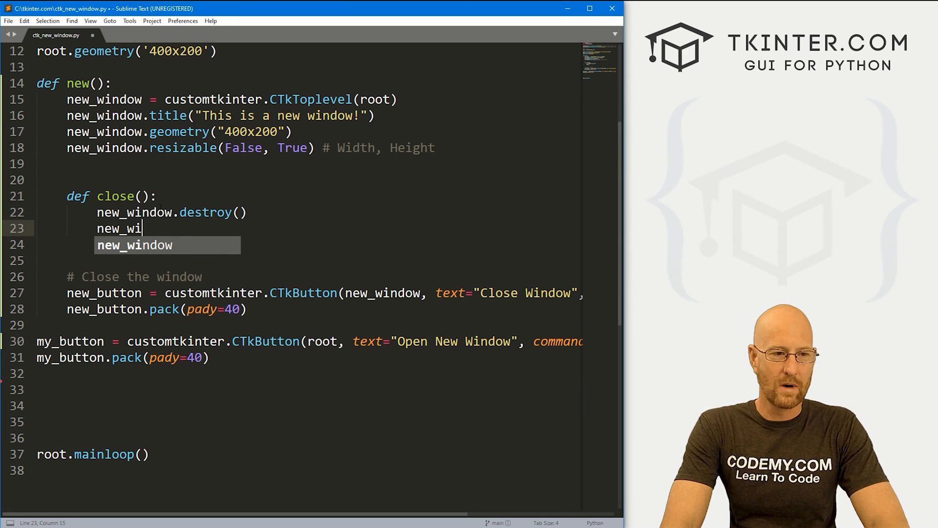
pyautogui.write('ndow.upd')
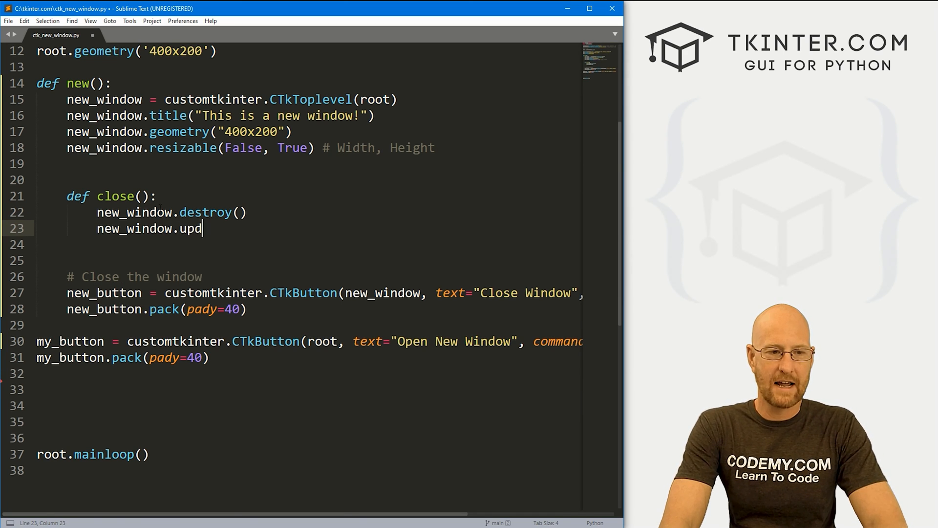
pyautogui.write('ate()')
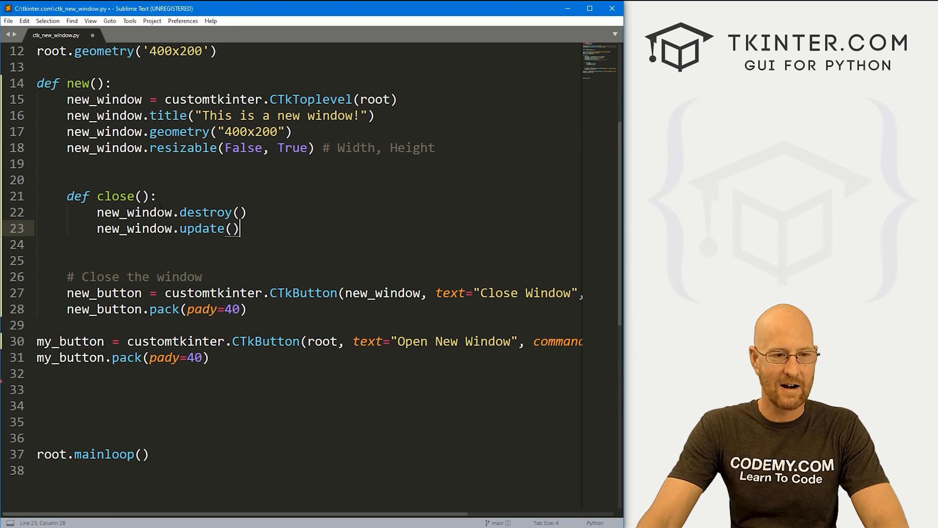
pyautogui.press('ctrl+s')
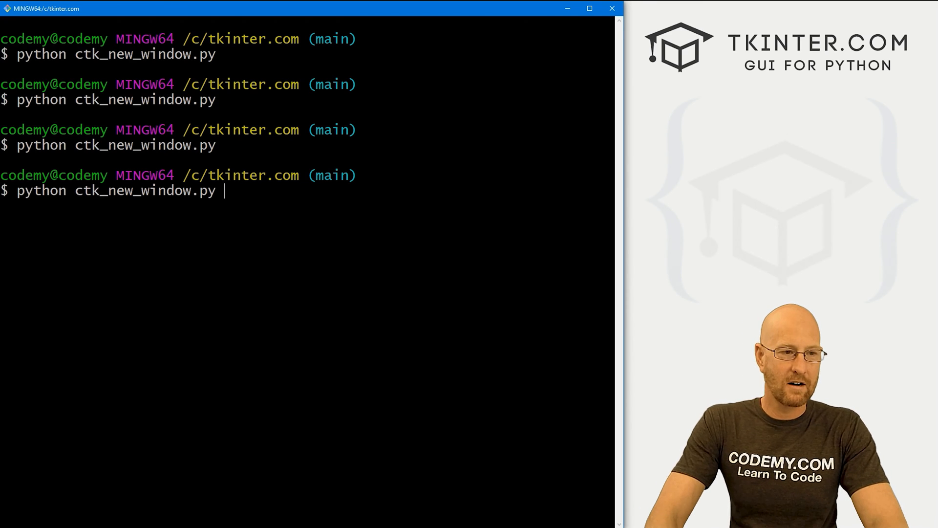
# Run the script, then open and dismiss the new window twice via Close Window.
pyautogui.press('Return')
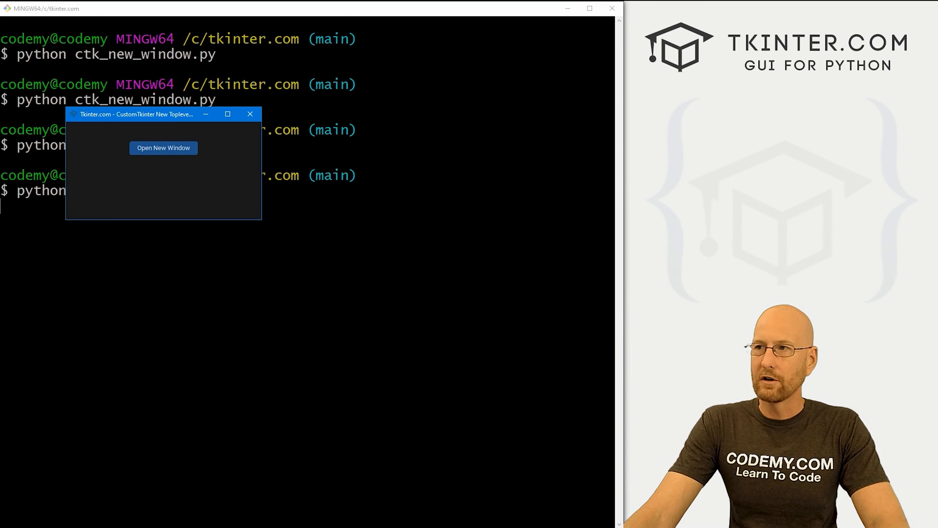
pyautogui.click(163, 148)
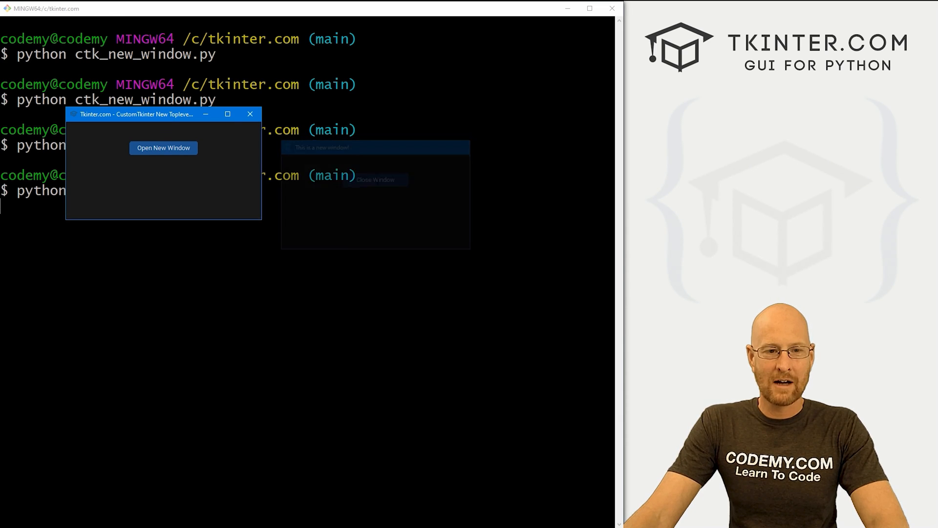
pyautogui.click(375, 179)
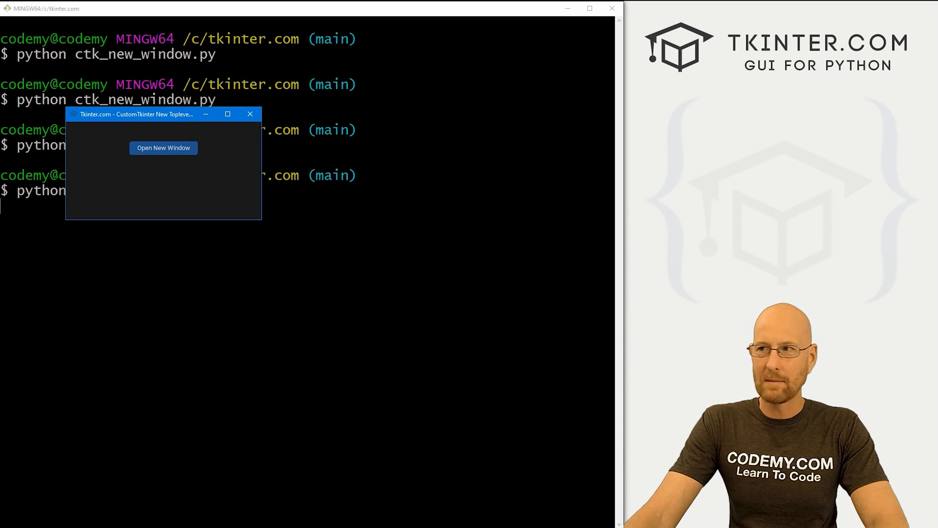
pyautogui.click(163, 147)
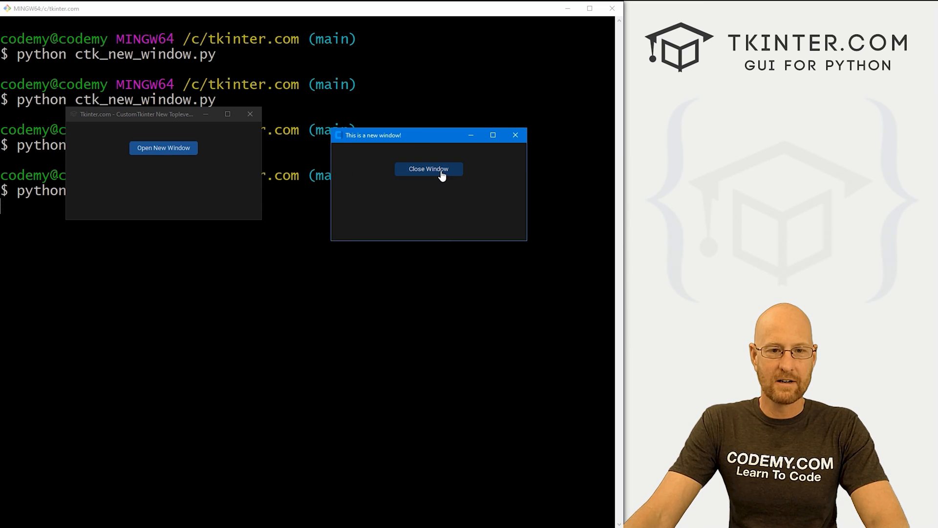
pyautogui.click(428, 168)
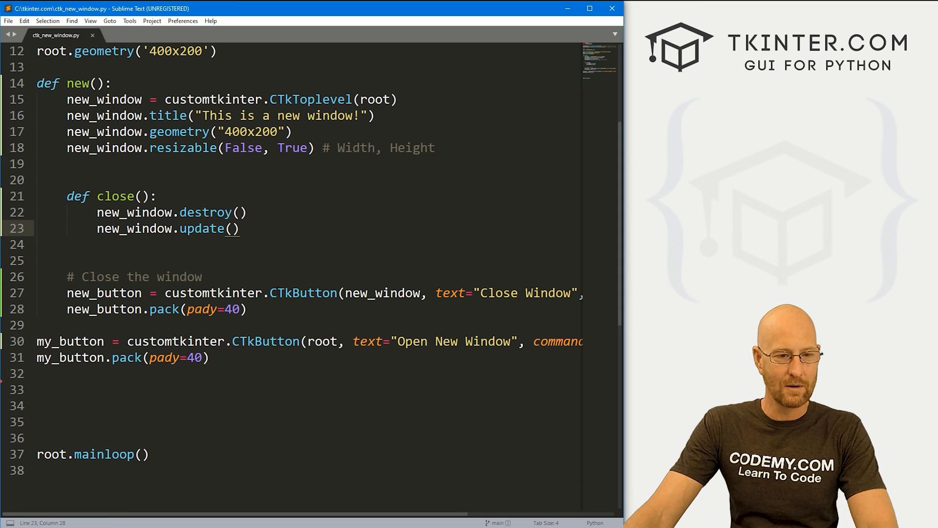
# Add fg_color="white" to the CTkToplevel(root) call on line 15.
pyautogui.click(256, 293)
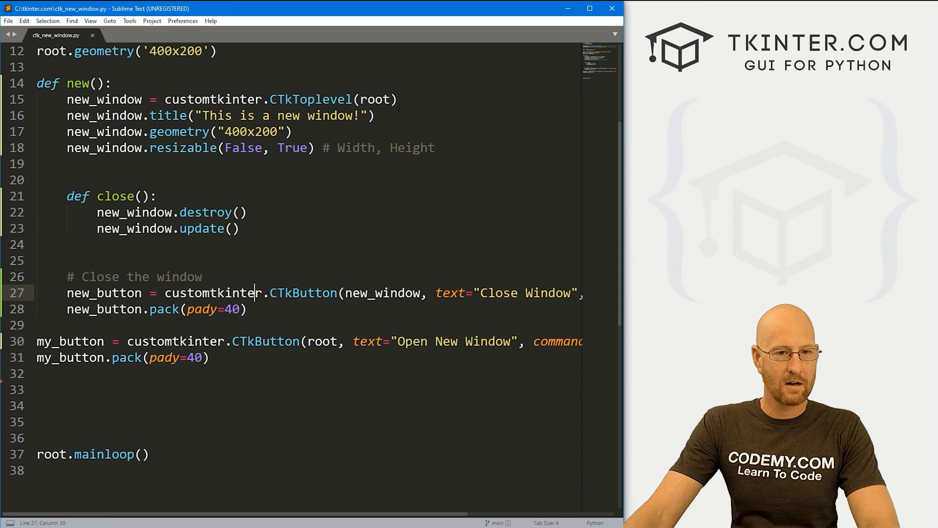
pyautogui.moveTo(166, 99); pyautogui.dragTo(396, 99)
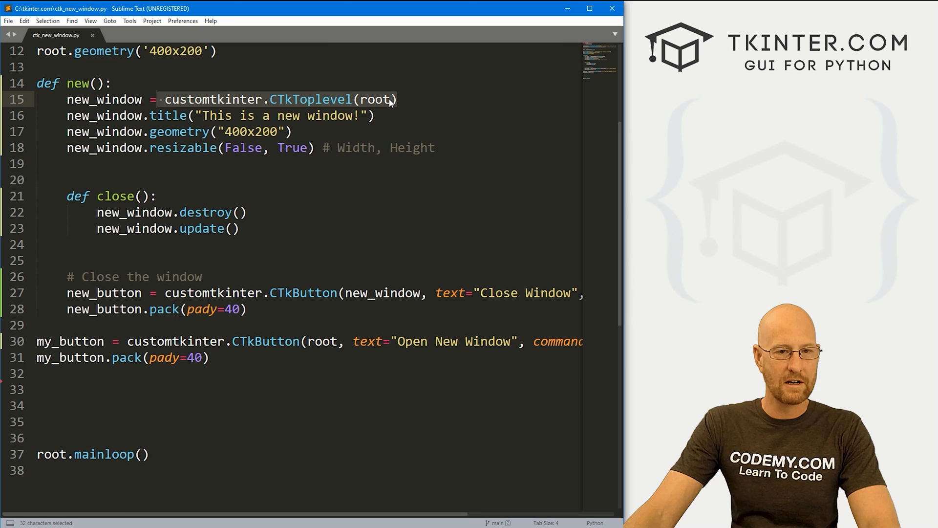
pyautogui.write(', fg_color="')
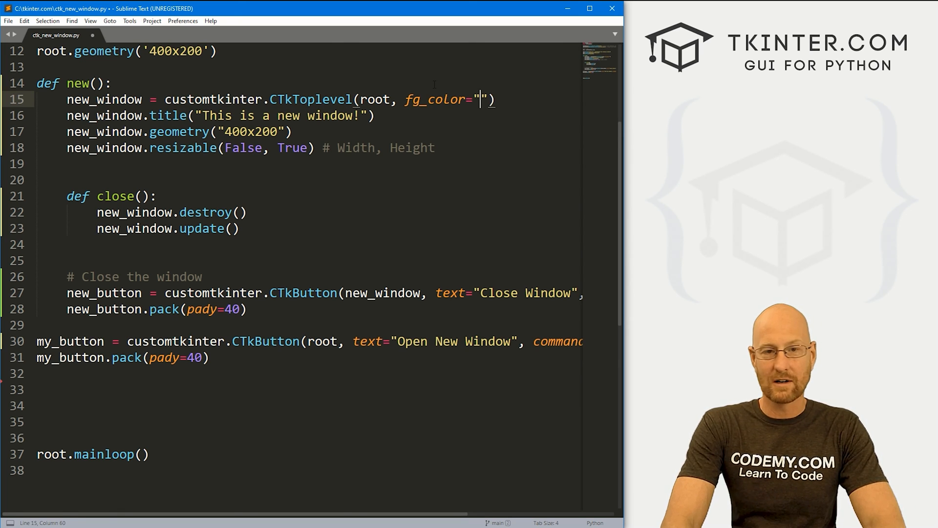
pyautogui.write('white')
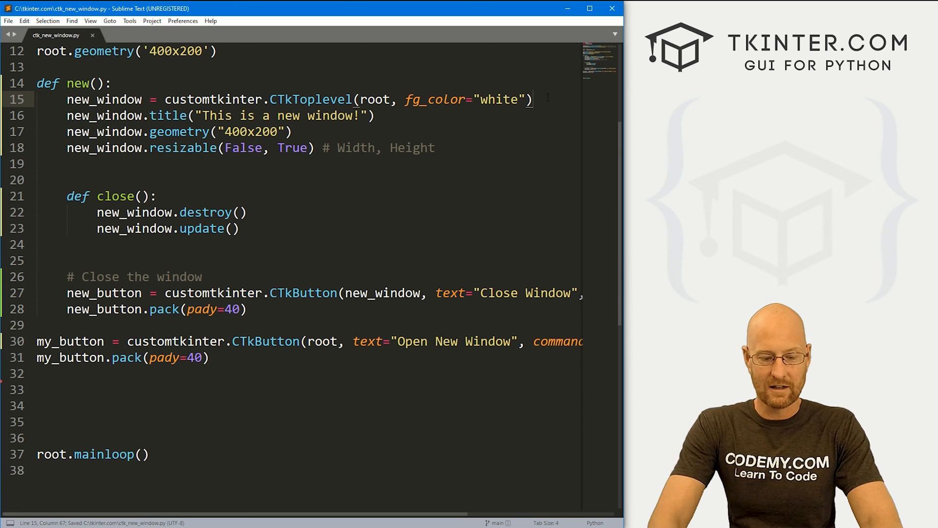
pyautogui.write('#000000')
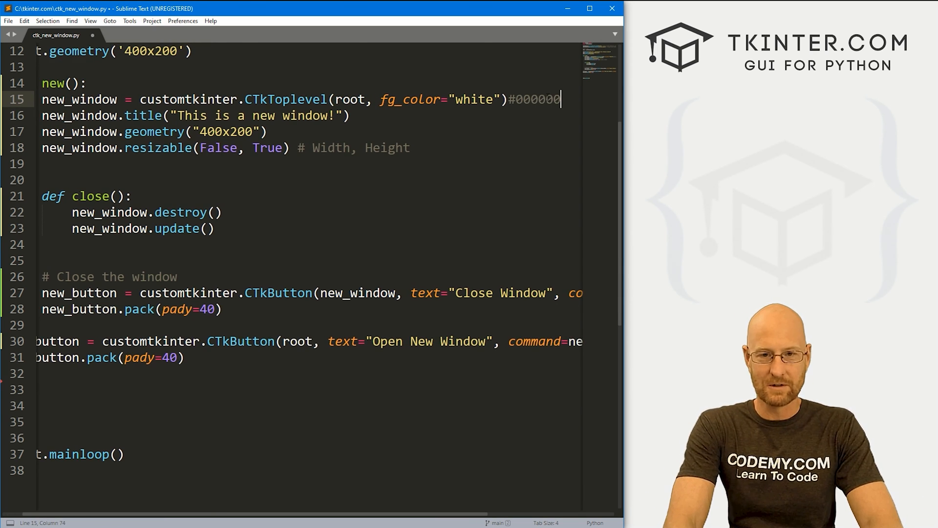
pyautogui.write('ffff')
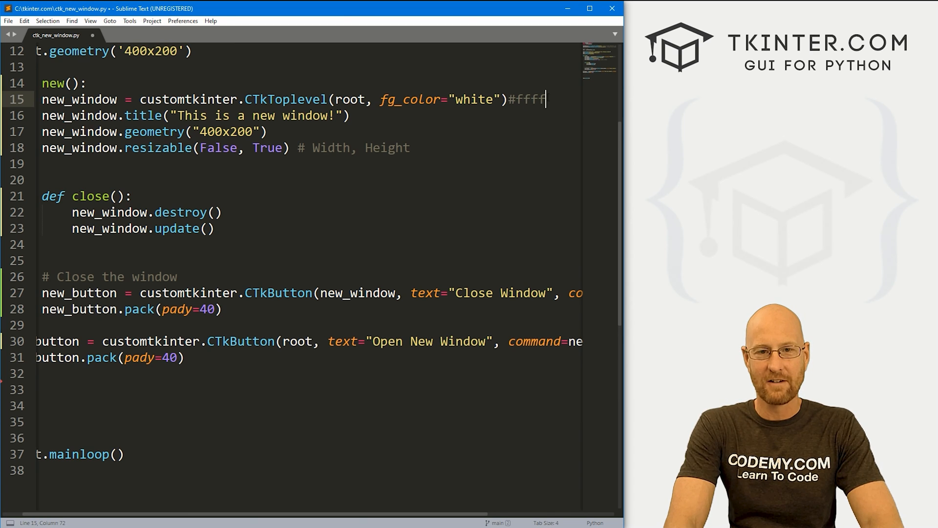
pyautogui.press('BackSpace')
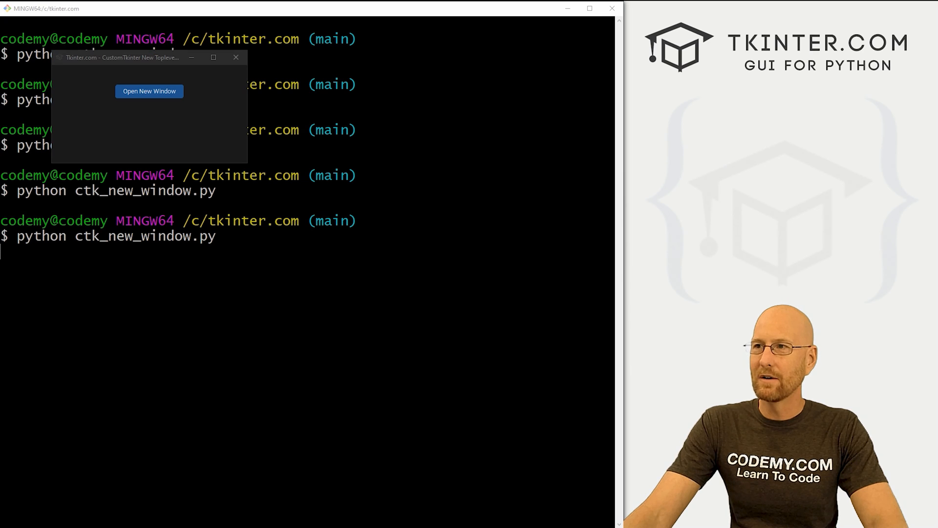
# Open the new window to confirm its white background, then return to the script.
pyautogui.click(149, 91)
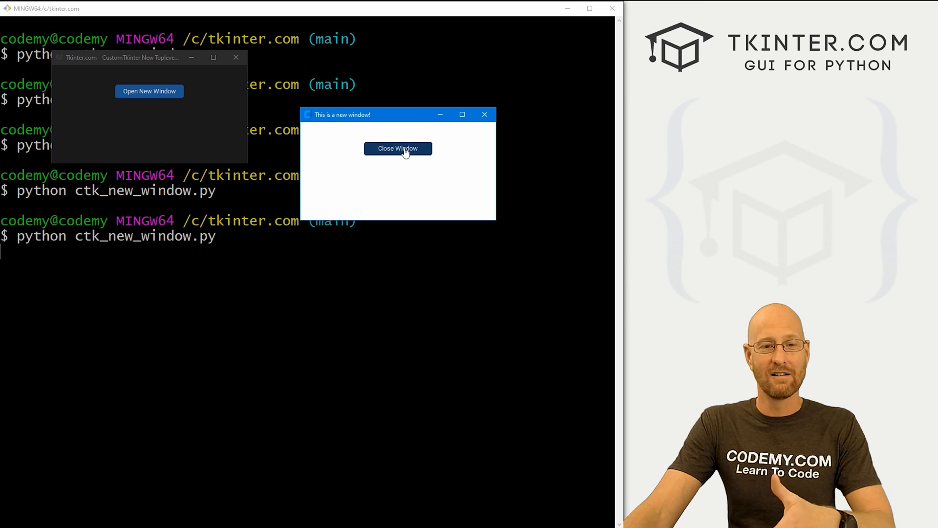
pyautogui.moveTo(448, 157)
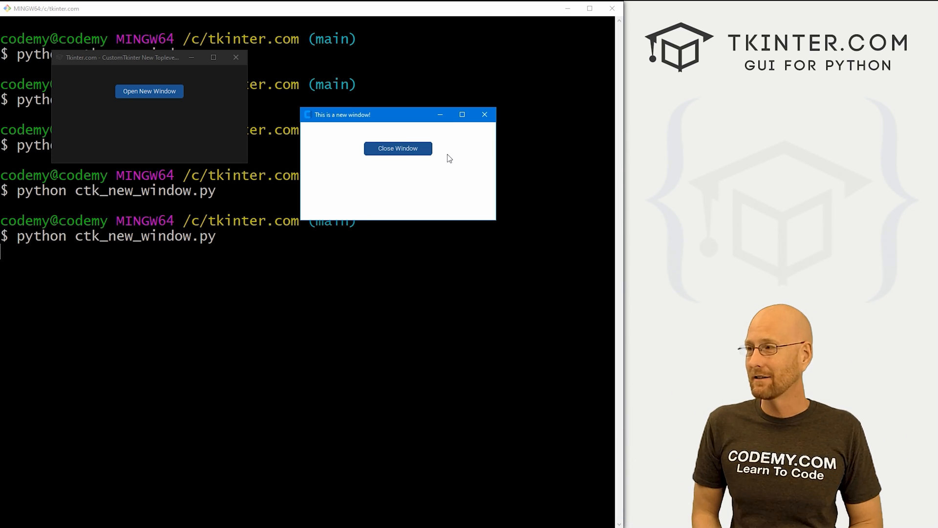
pyautogui.moveTo(459, 190)
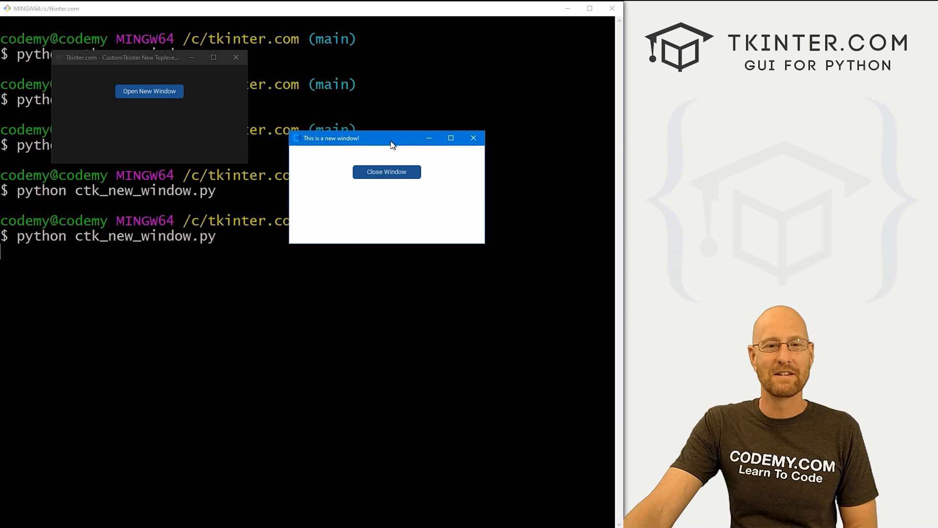
pyautogui.click(386, 172)
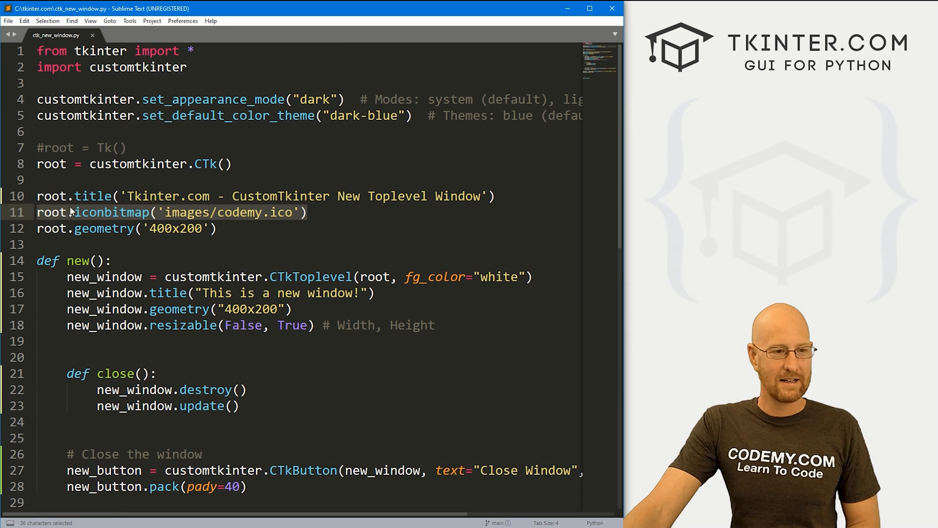
pyautogui.click(69, 212)
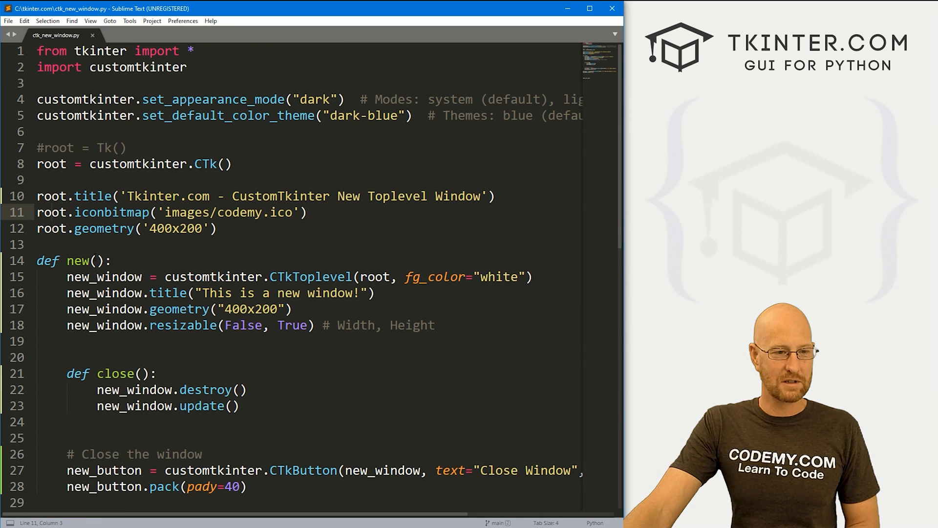